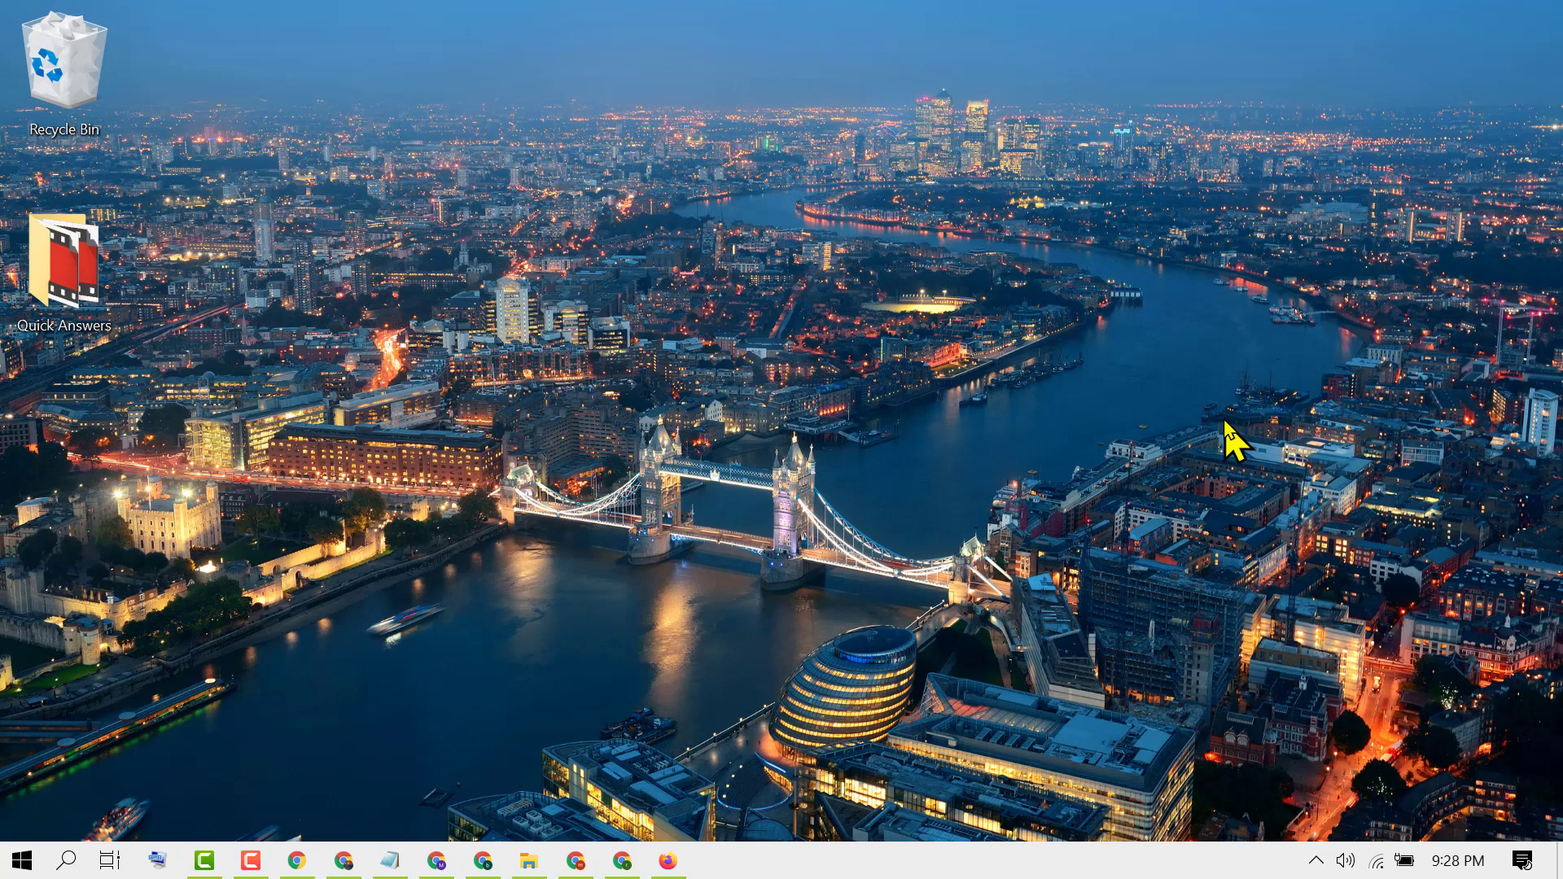
pyautogui.moveTo(1224, 428)
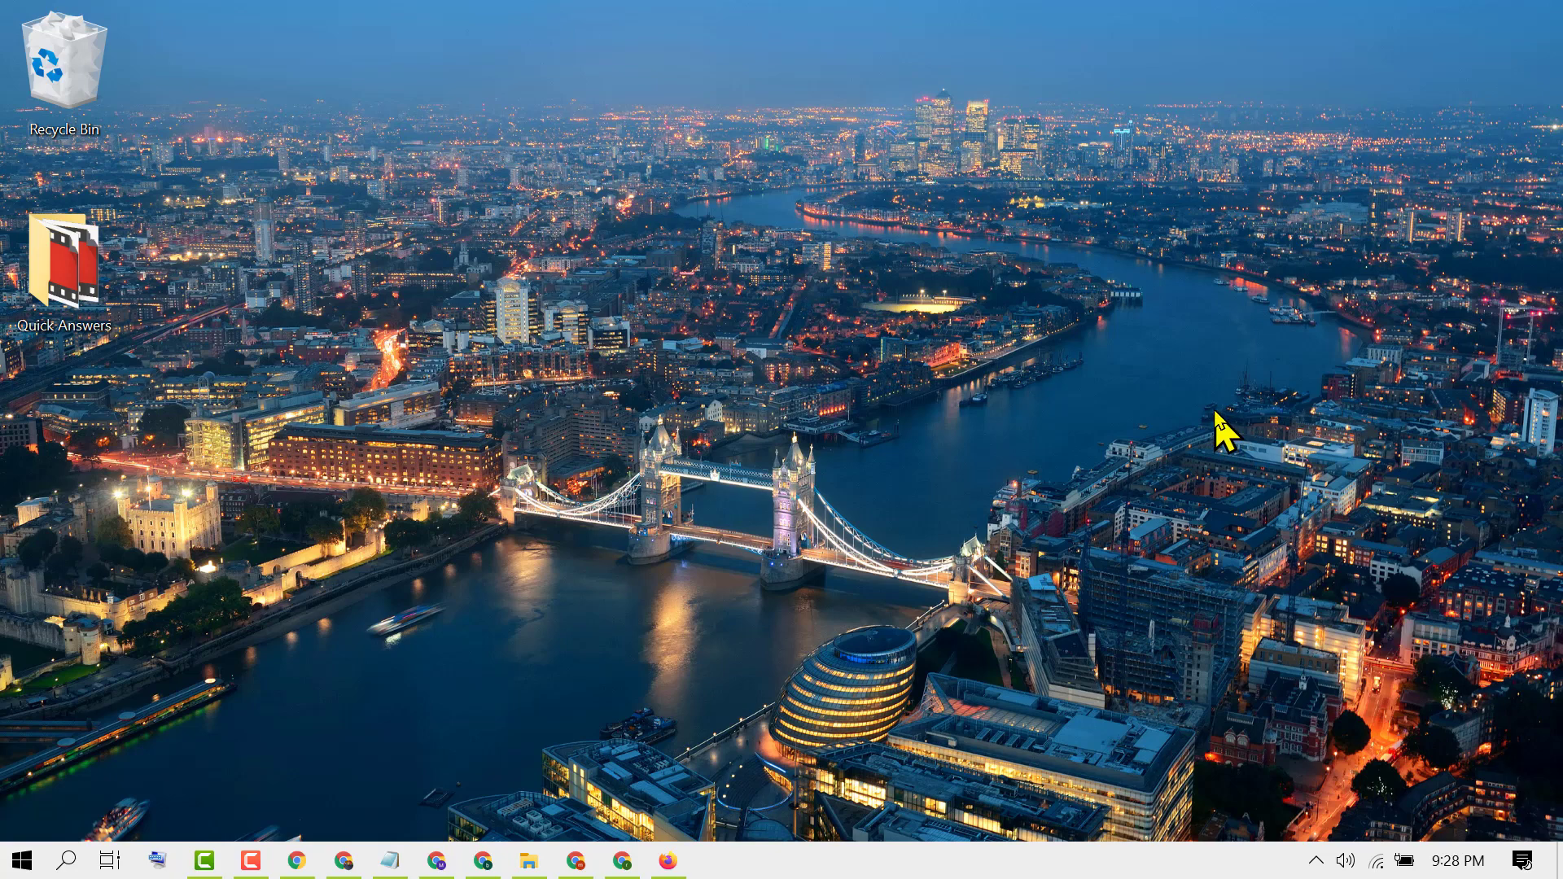
pyautogui.moveTo(1218, 424)
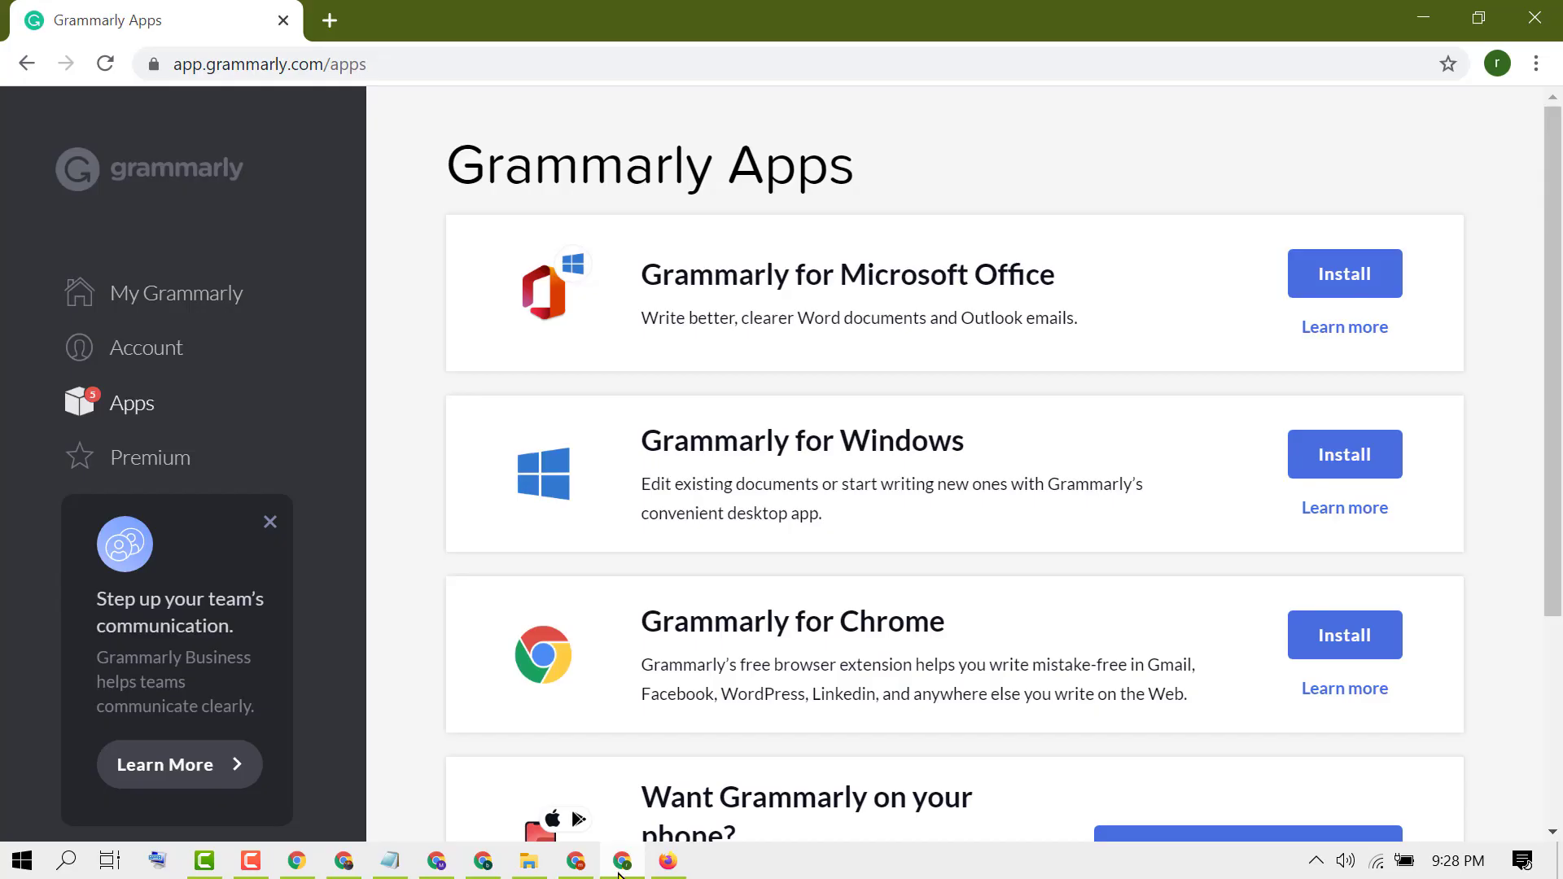
pyautogui.moveTo(783, 283)
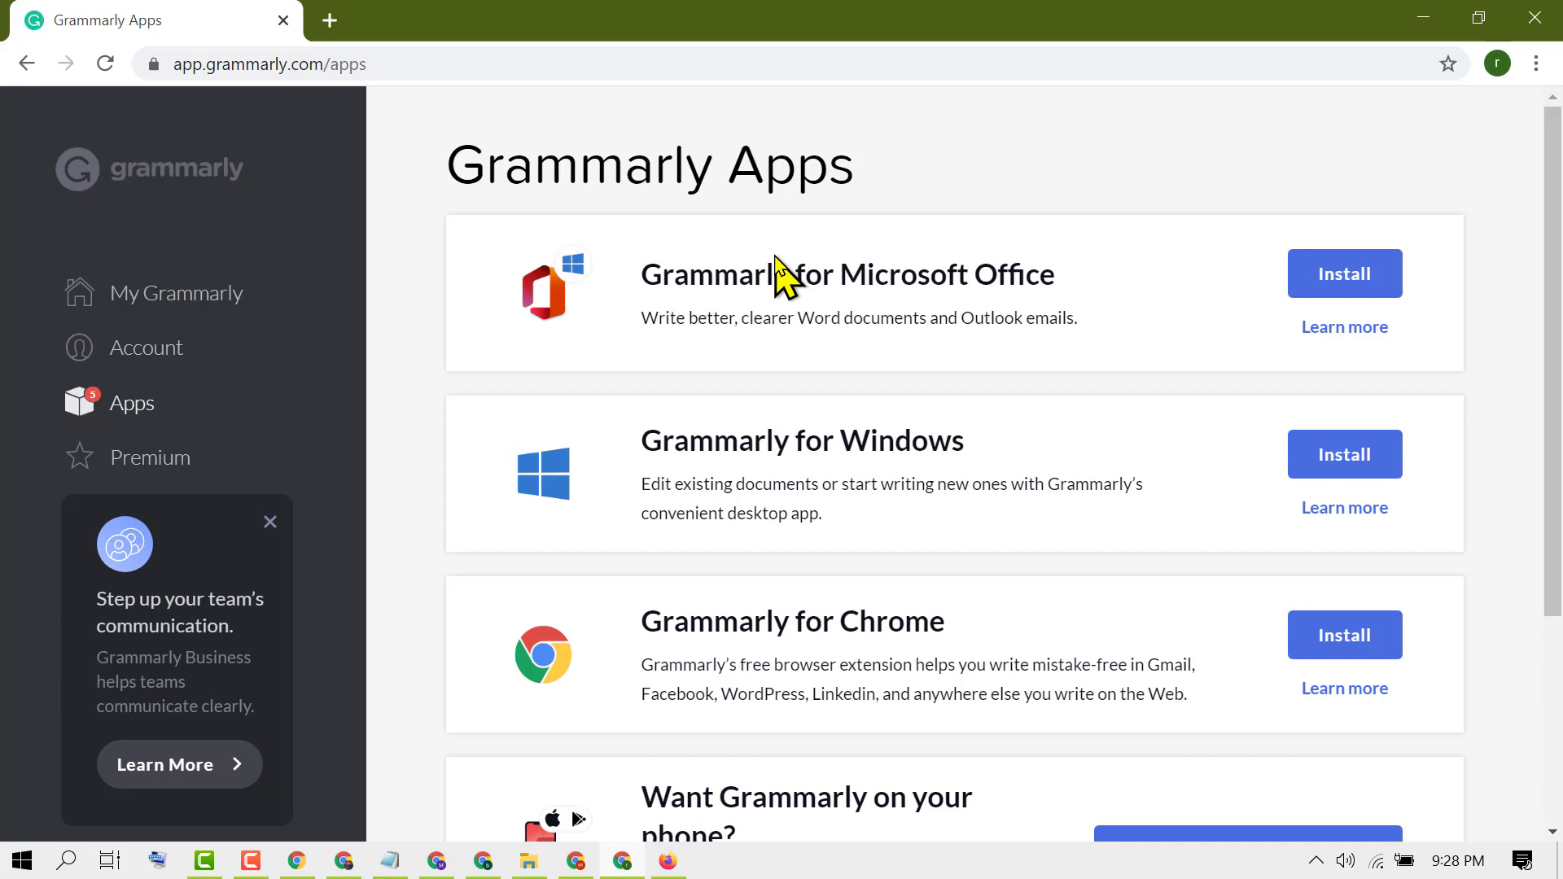
pyautogui.moveTo(179, 292)
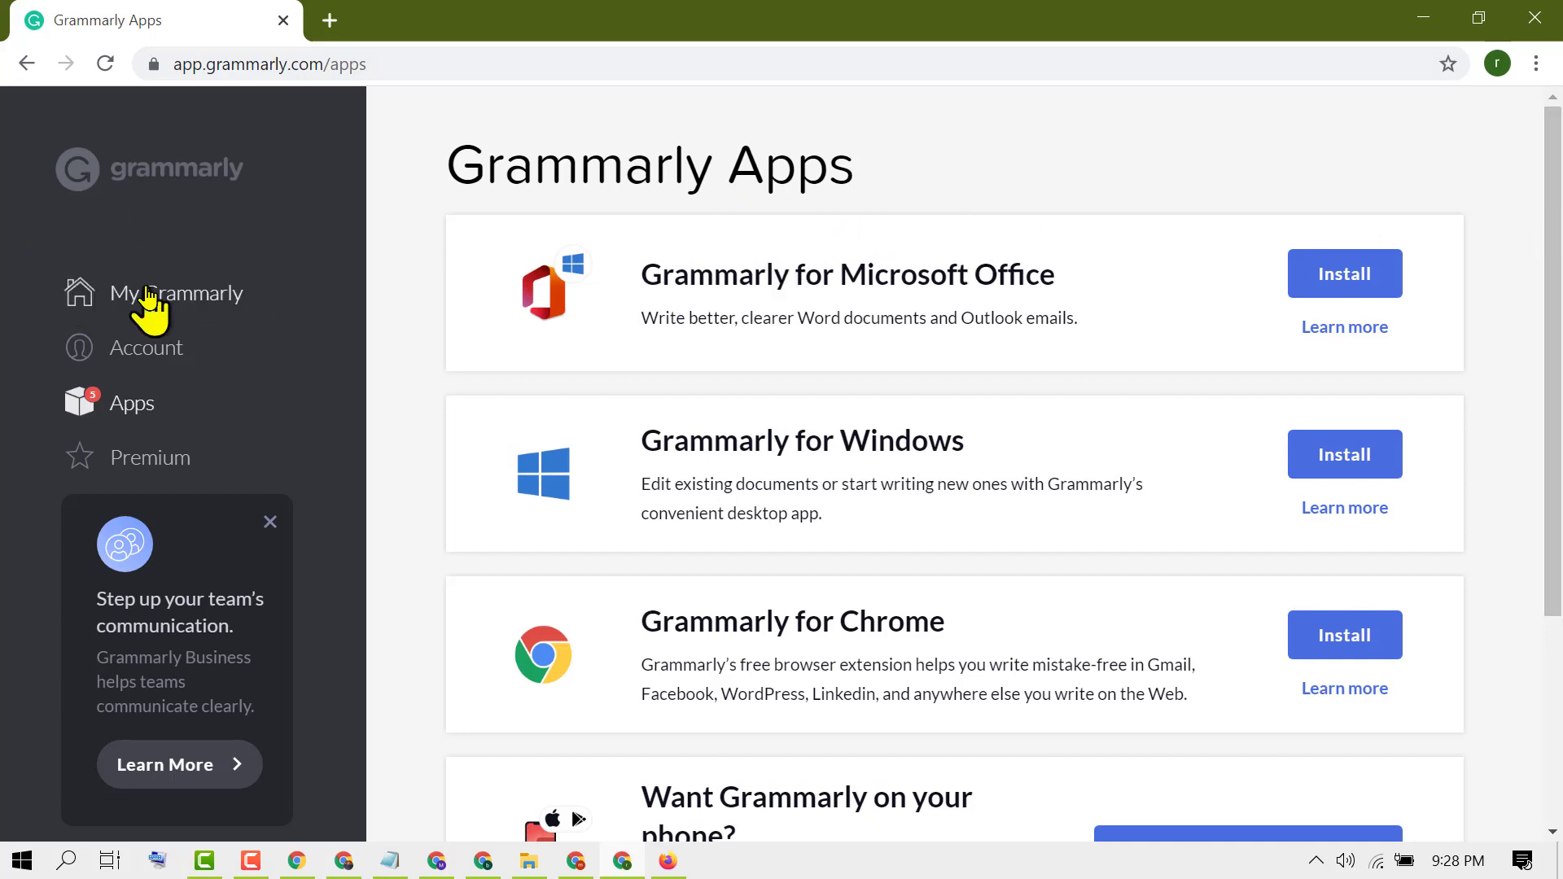
# From the Grammarly Apps page, download the Grammarly for Microsoft Office installer
pyautogui.click(179, 291)
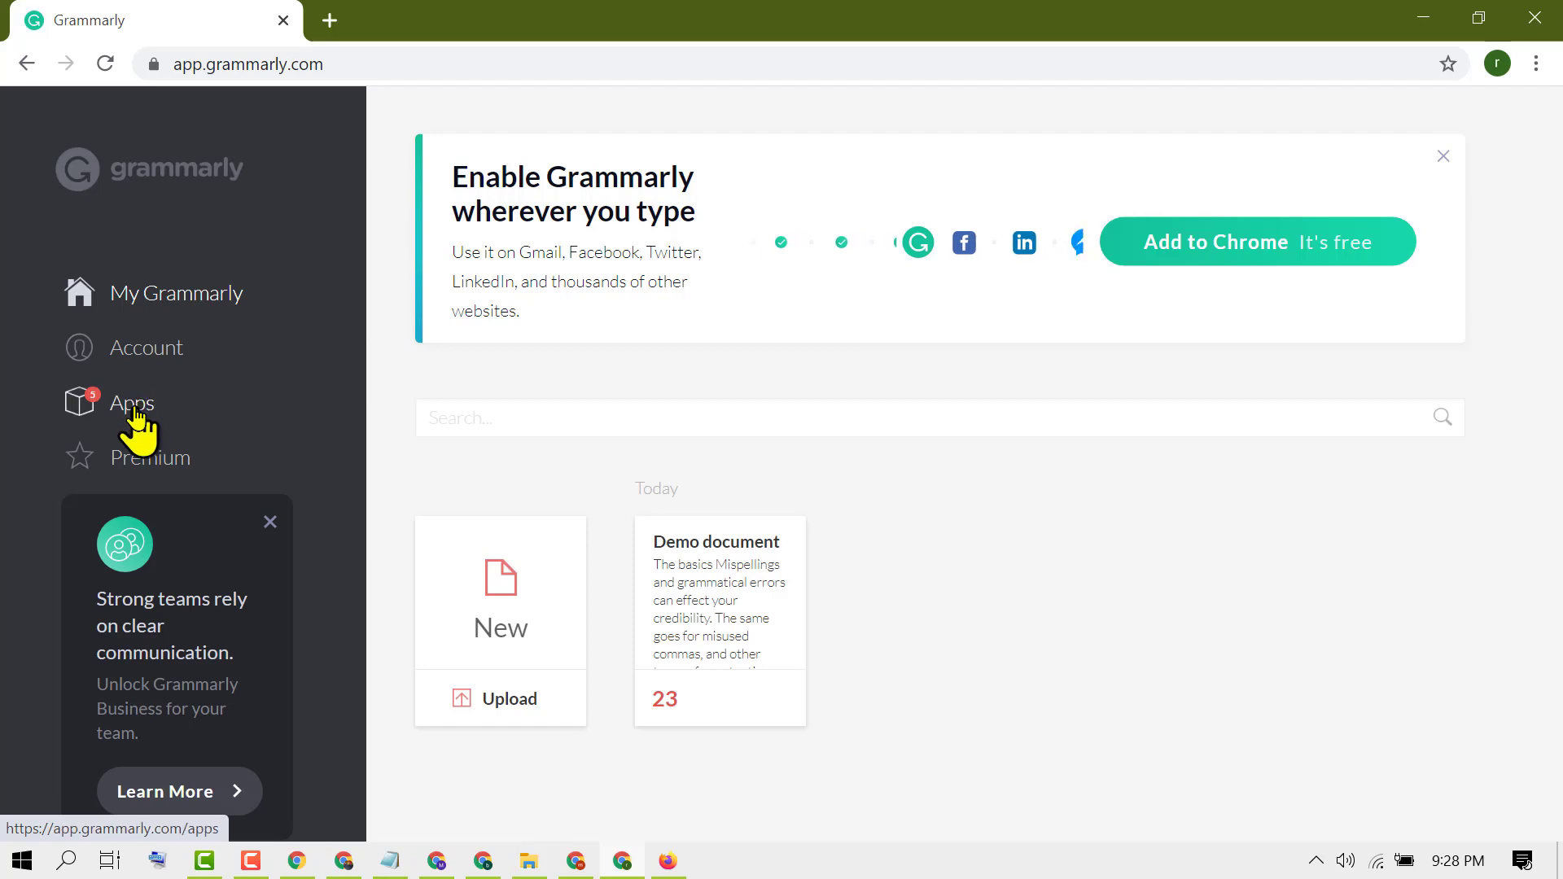
pyautogui.click(130, 402)
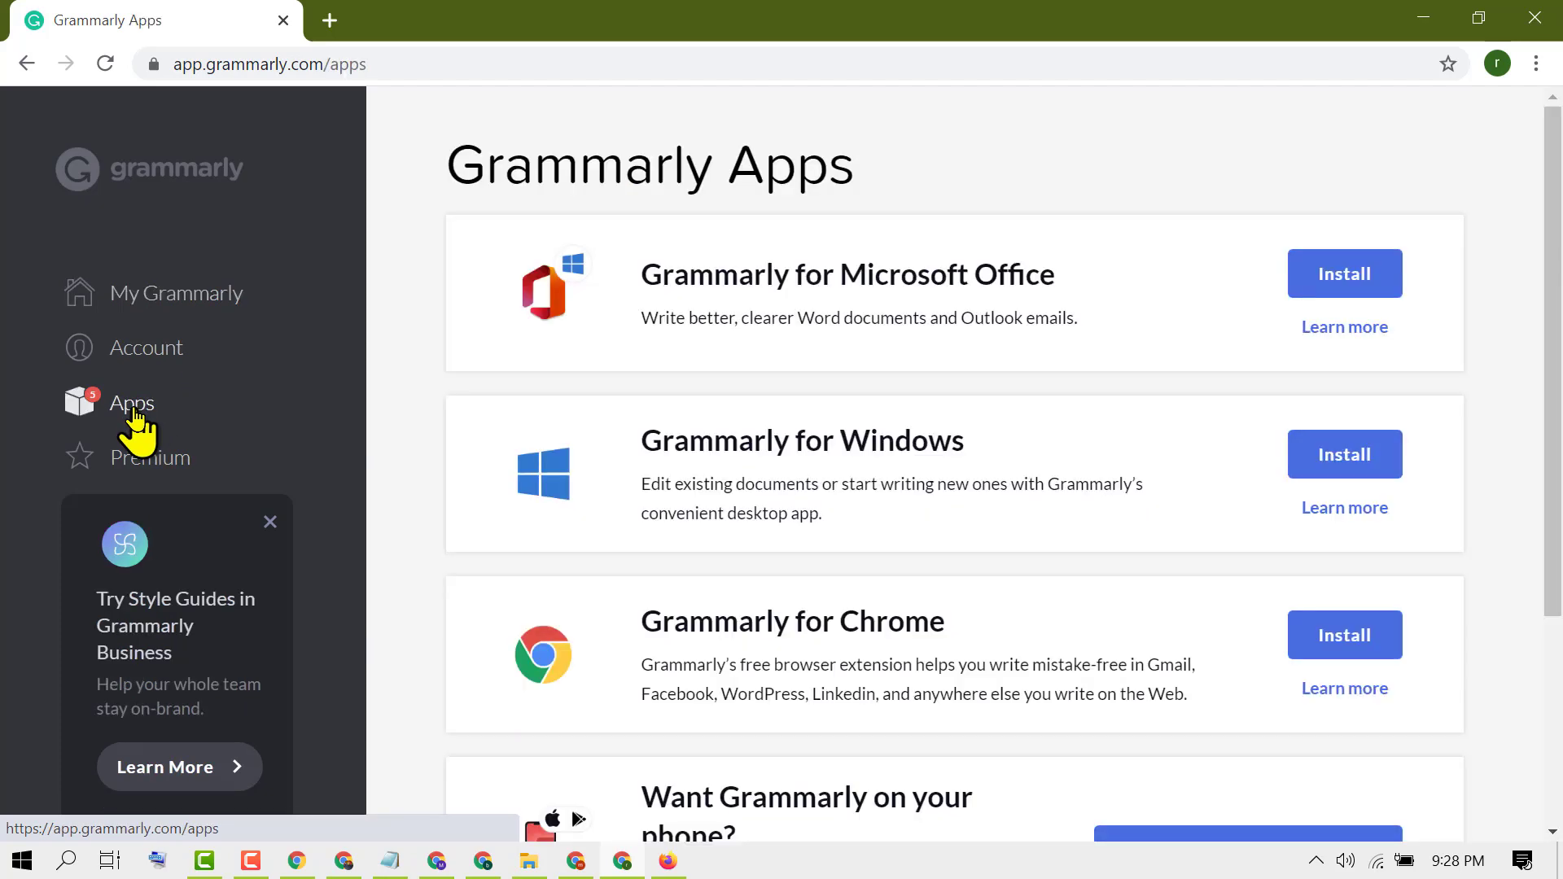
pyautogui.moveTo(955, 272)
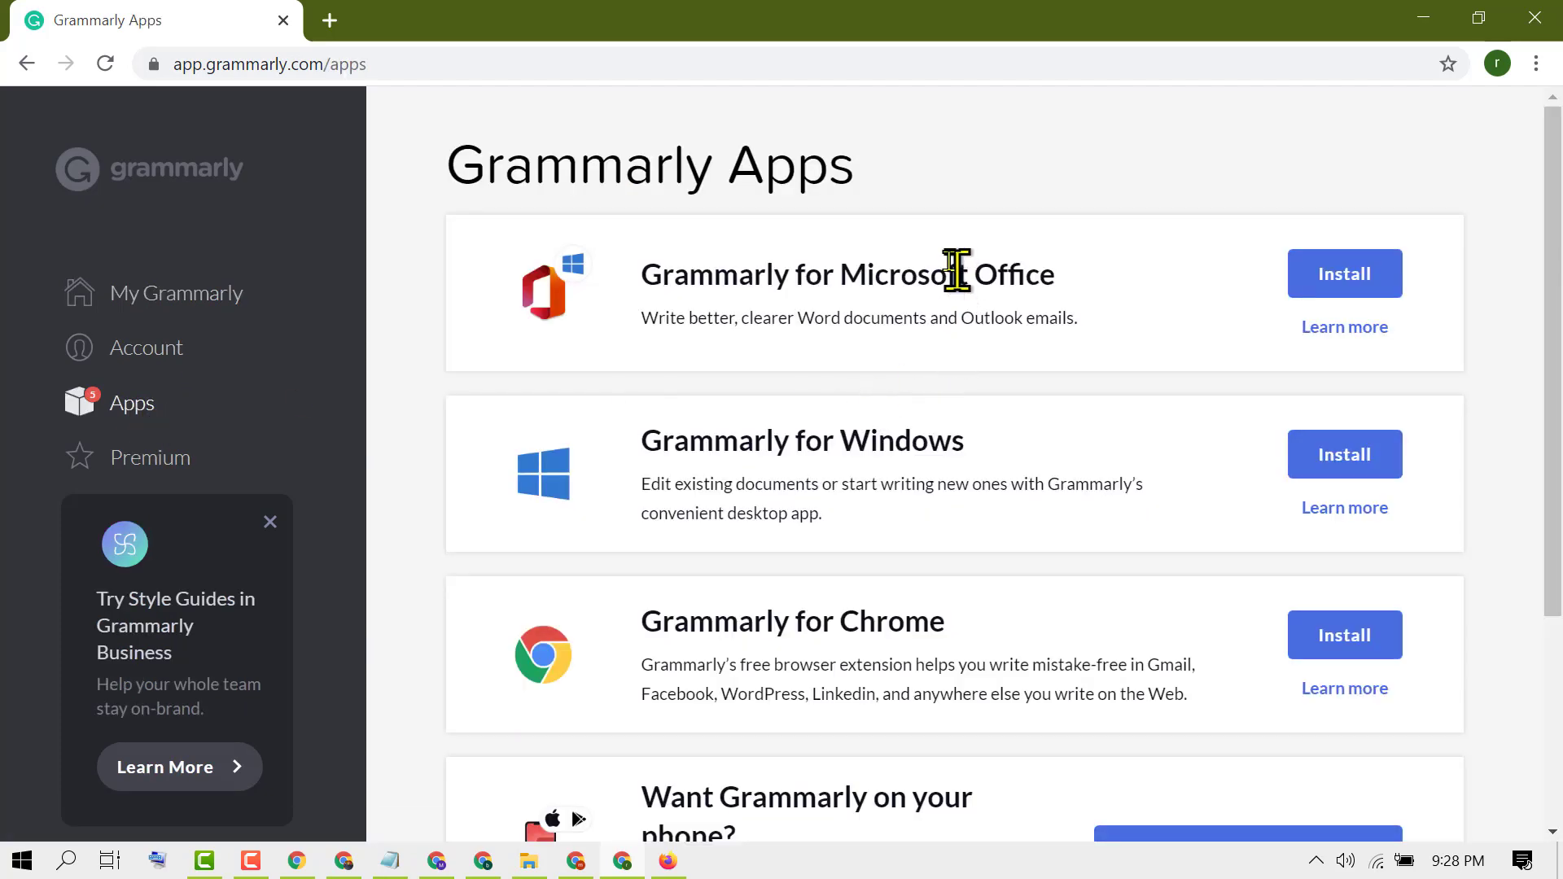
pyautogui.moveTo(907, 194)
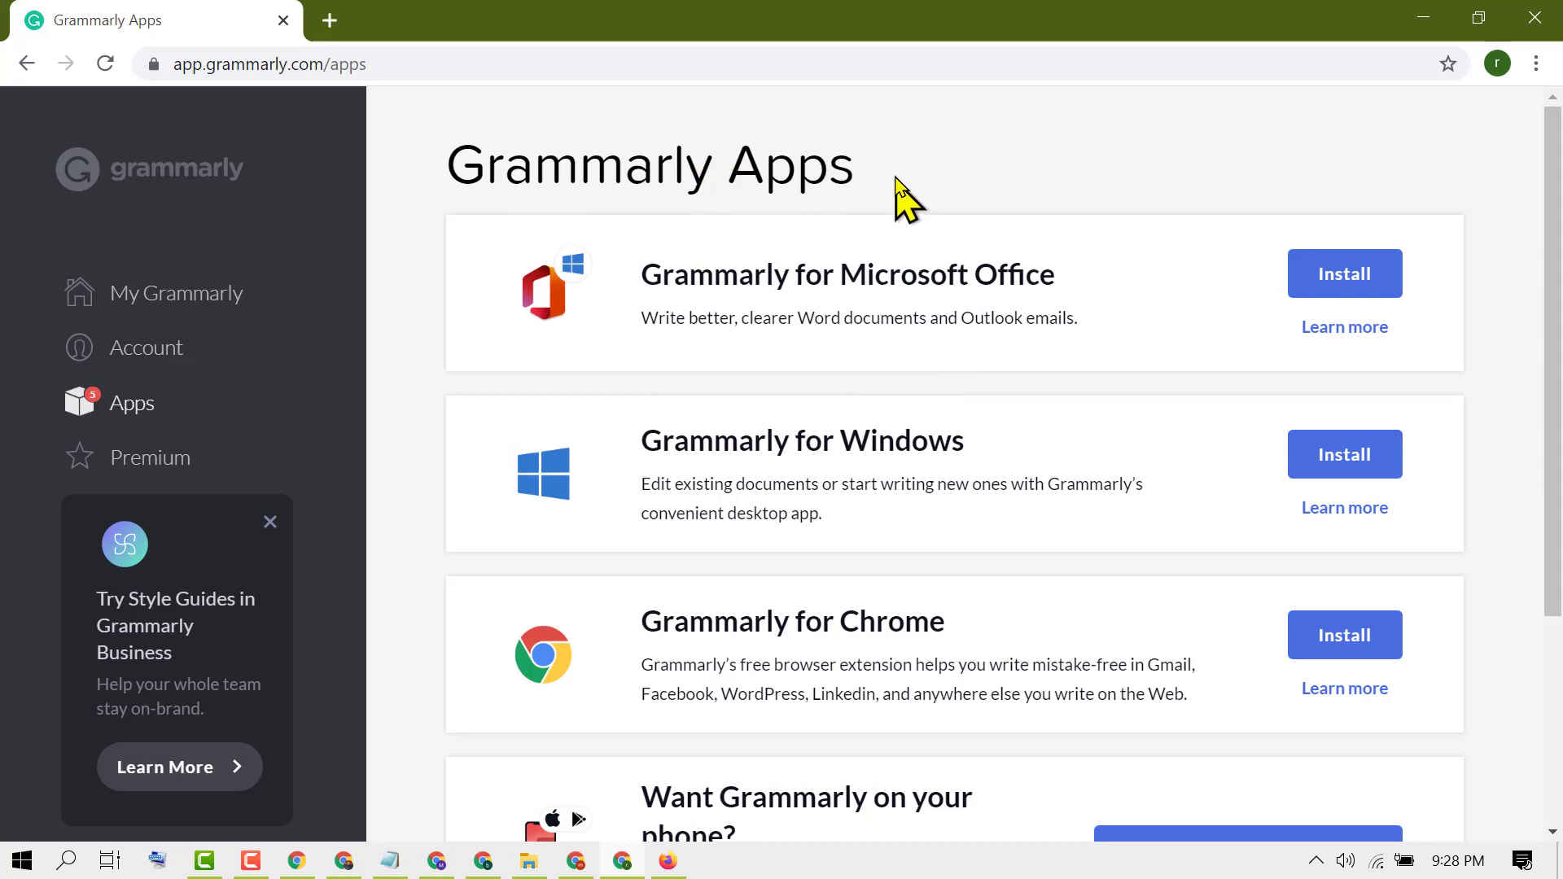
pyautogui.moveTo(657, 313)
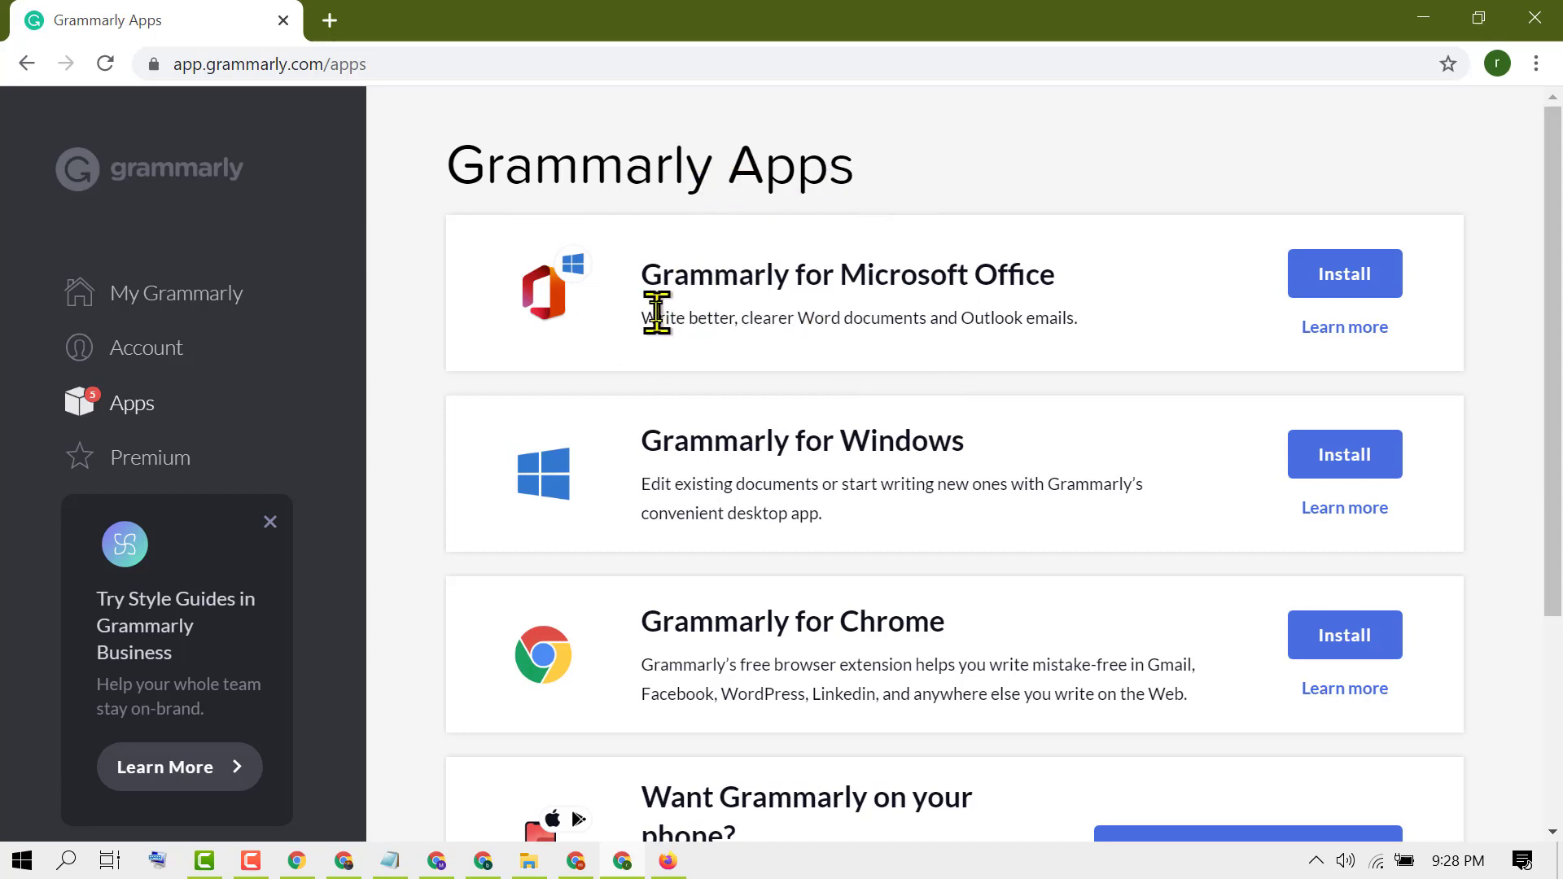
pyautogui.moveTo(981, 321)
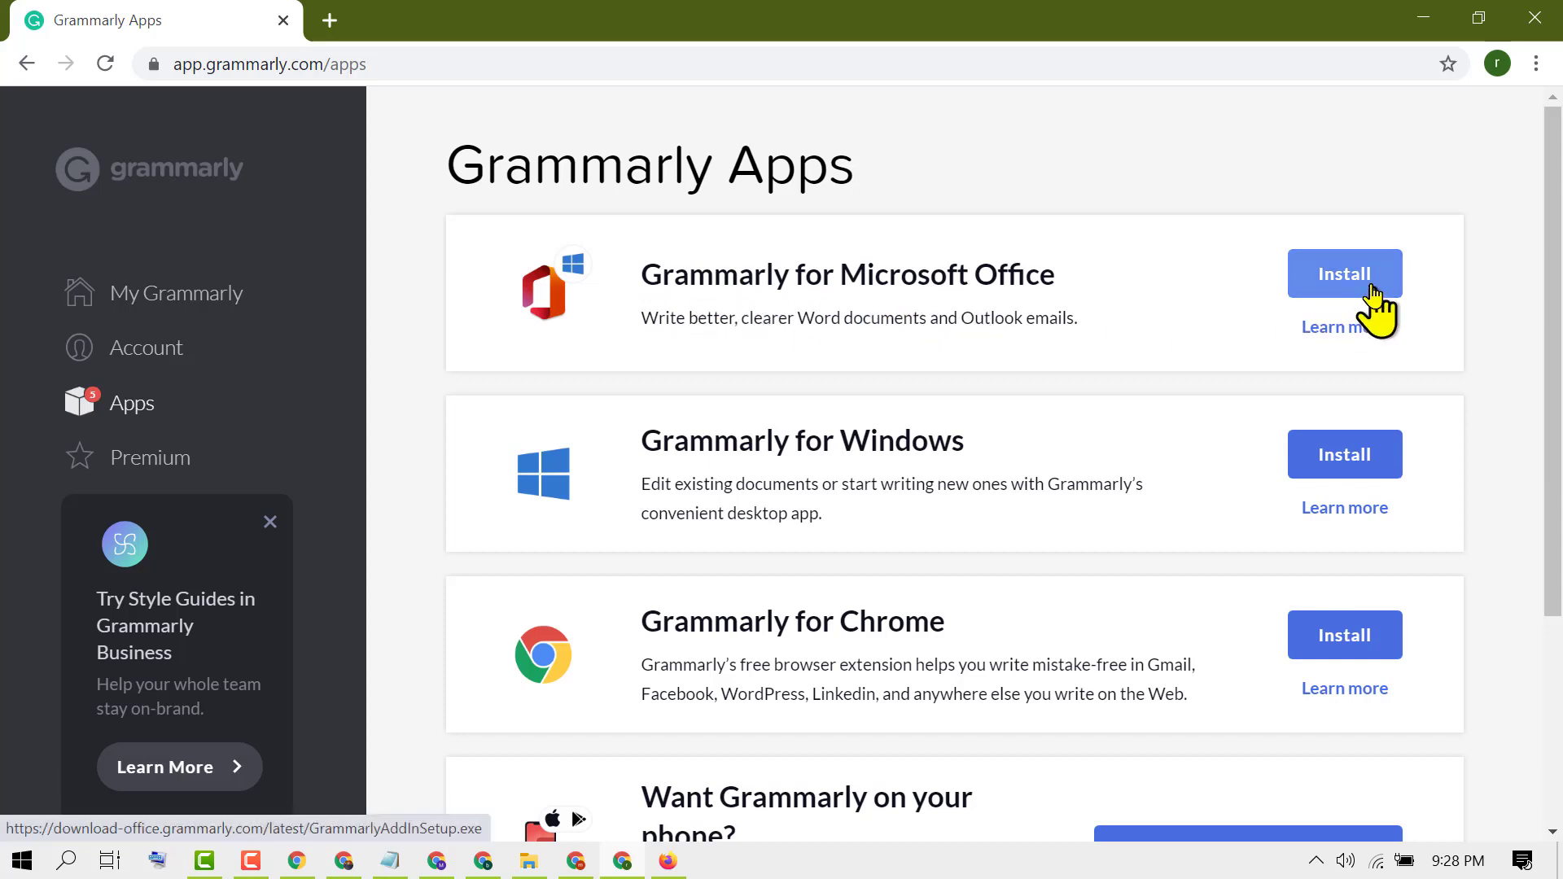
pyautogui.click(1343, 274)
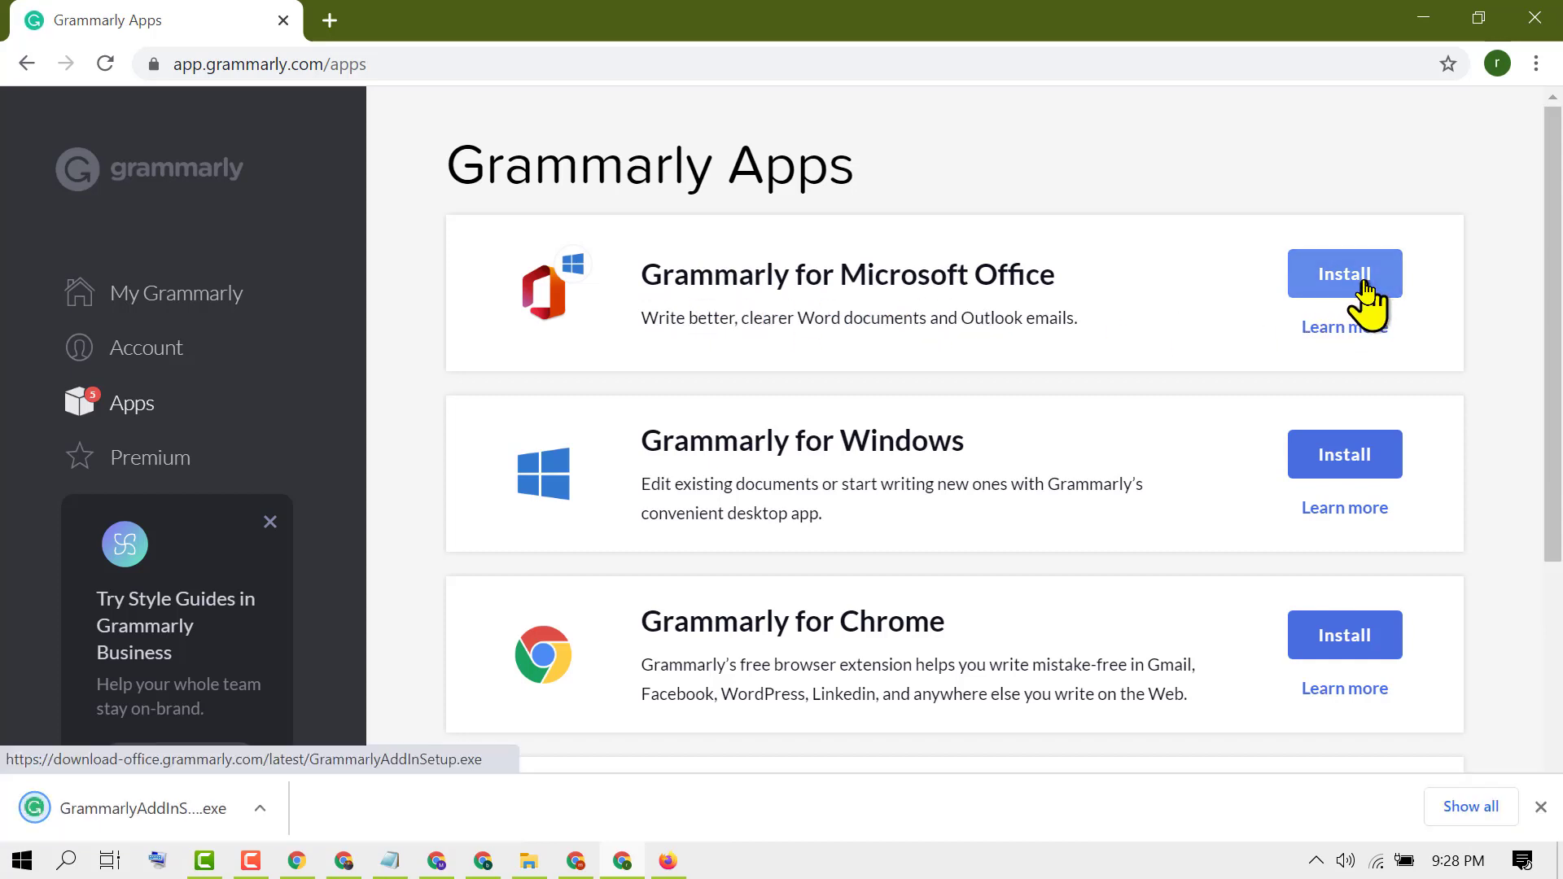
pyautogui.moveTo(259, 682)
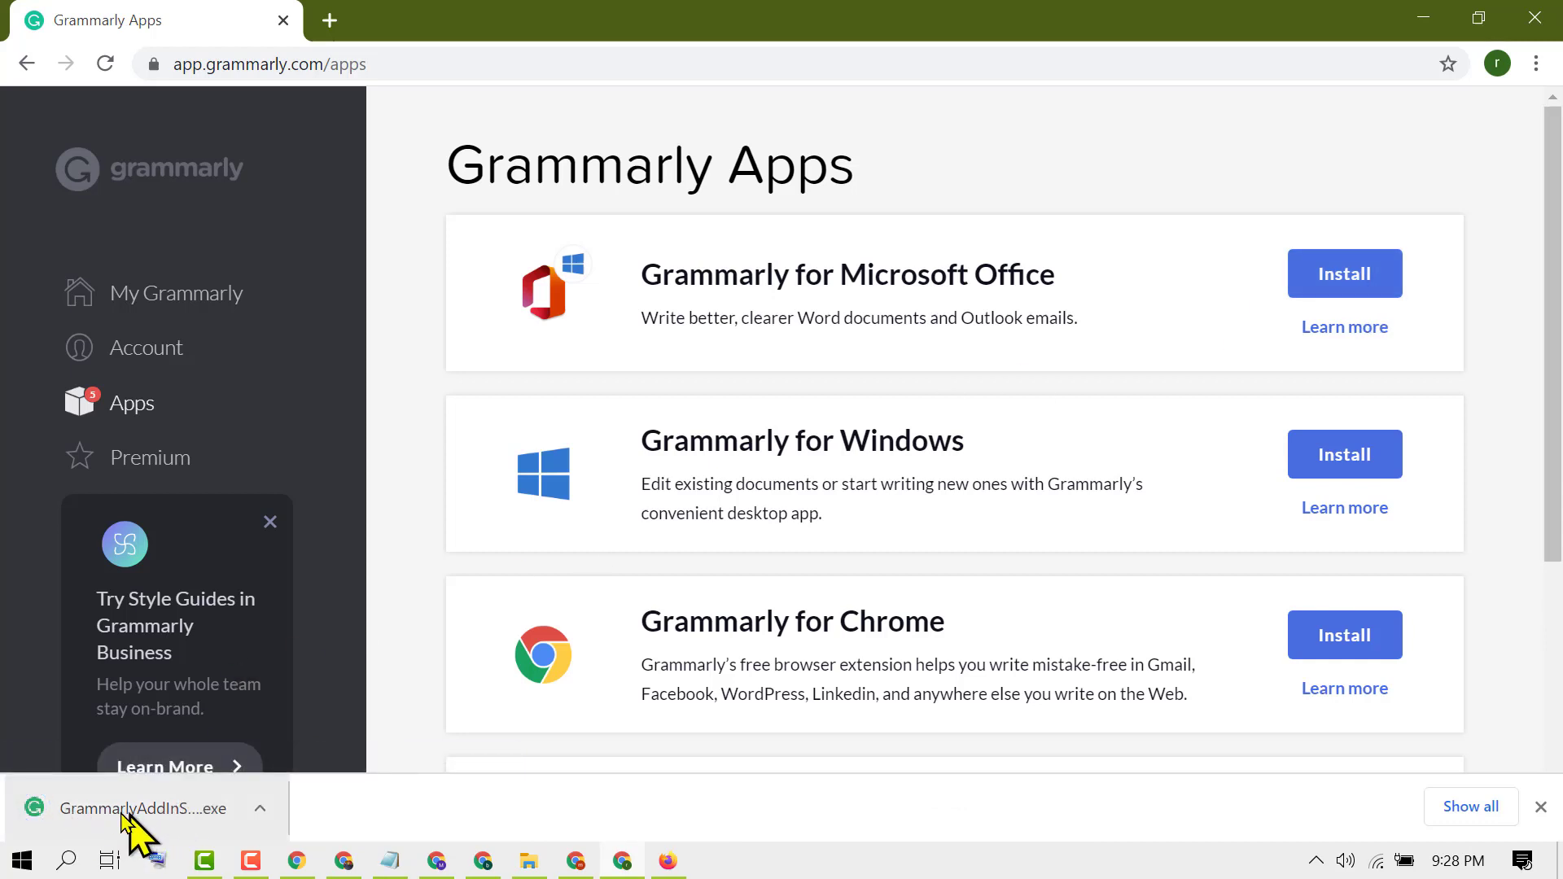
pyautogui.moveTo(143, 809)
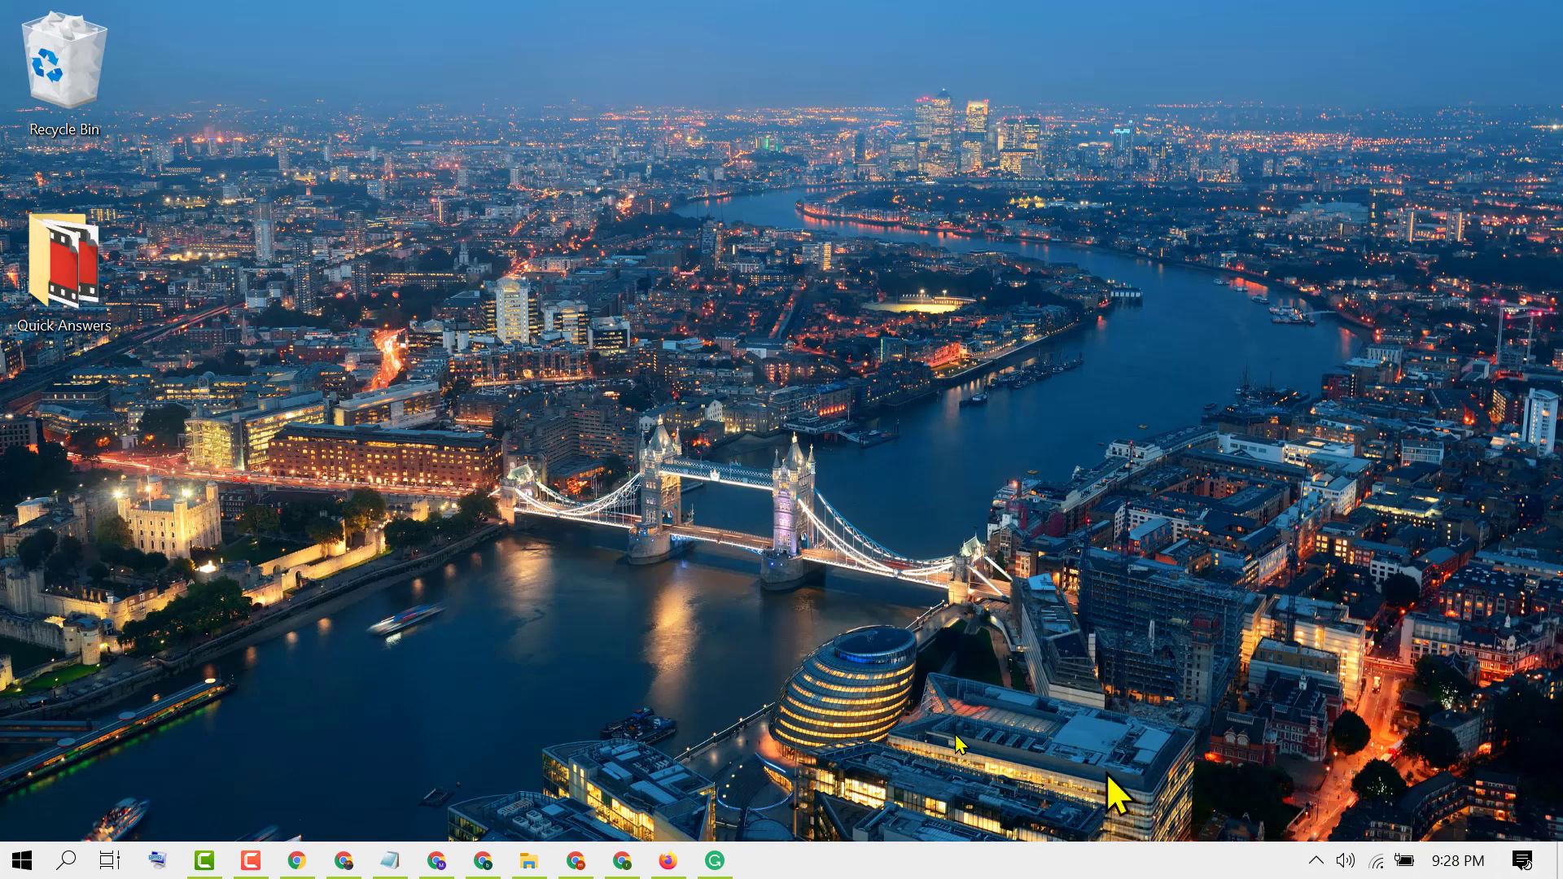
# Begin setup from the installer's welcome screen with Word and Outlook both selected
pyautogui.click(713, 860)
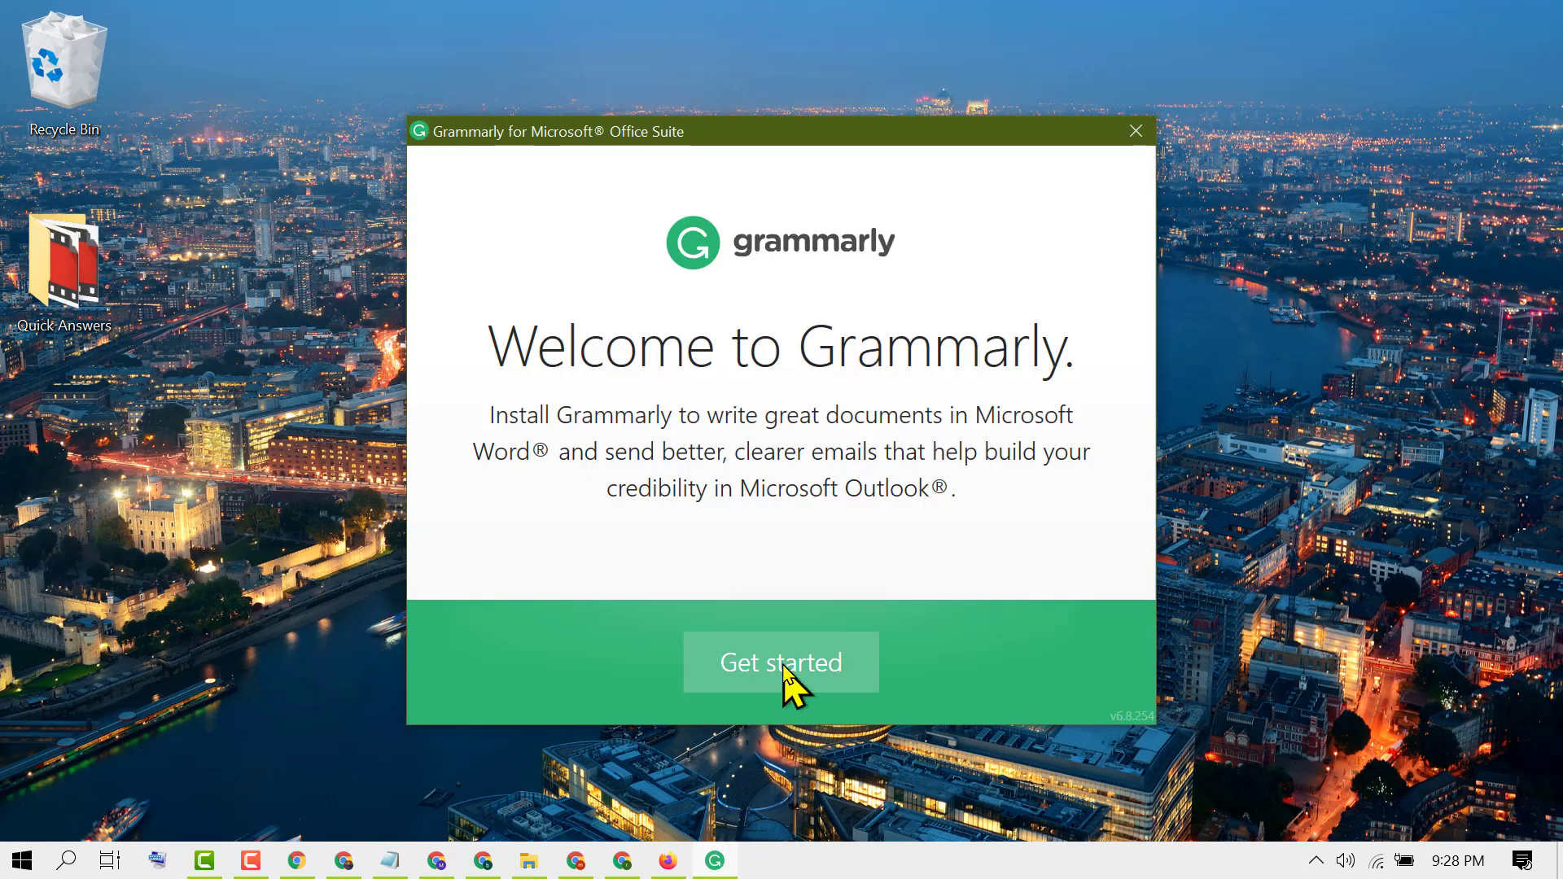
pyautogui.click(779, 660)
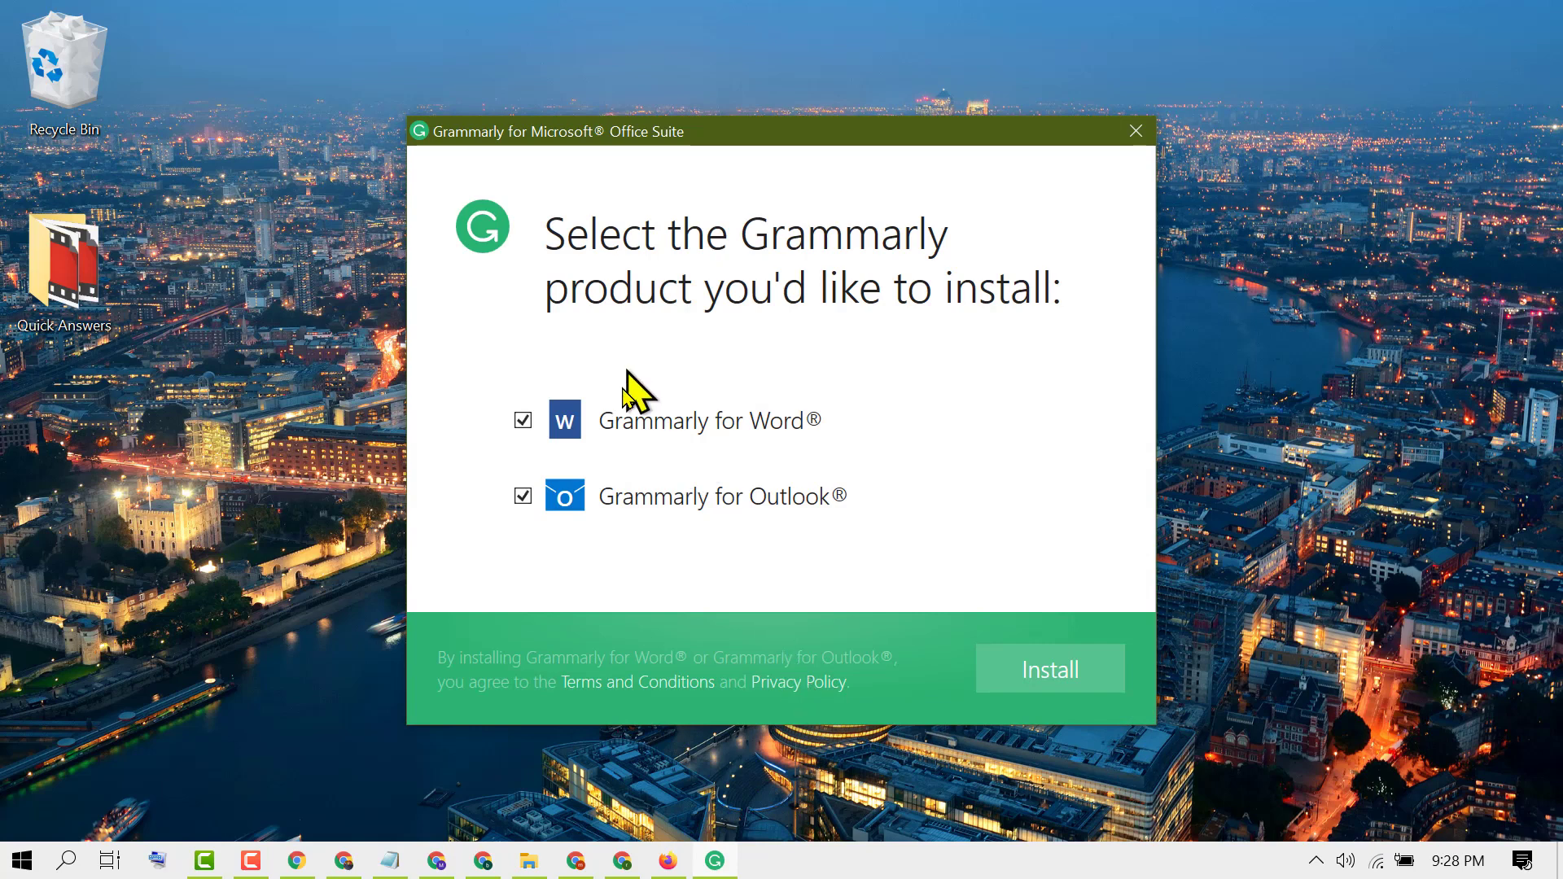
pyautogui.moveTo(588, 438)
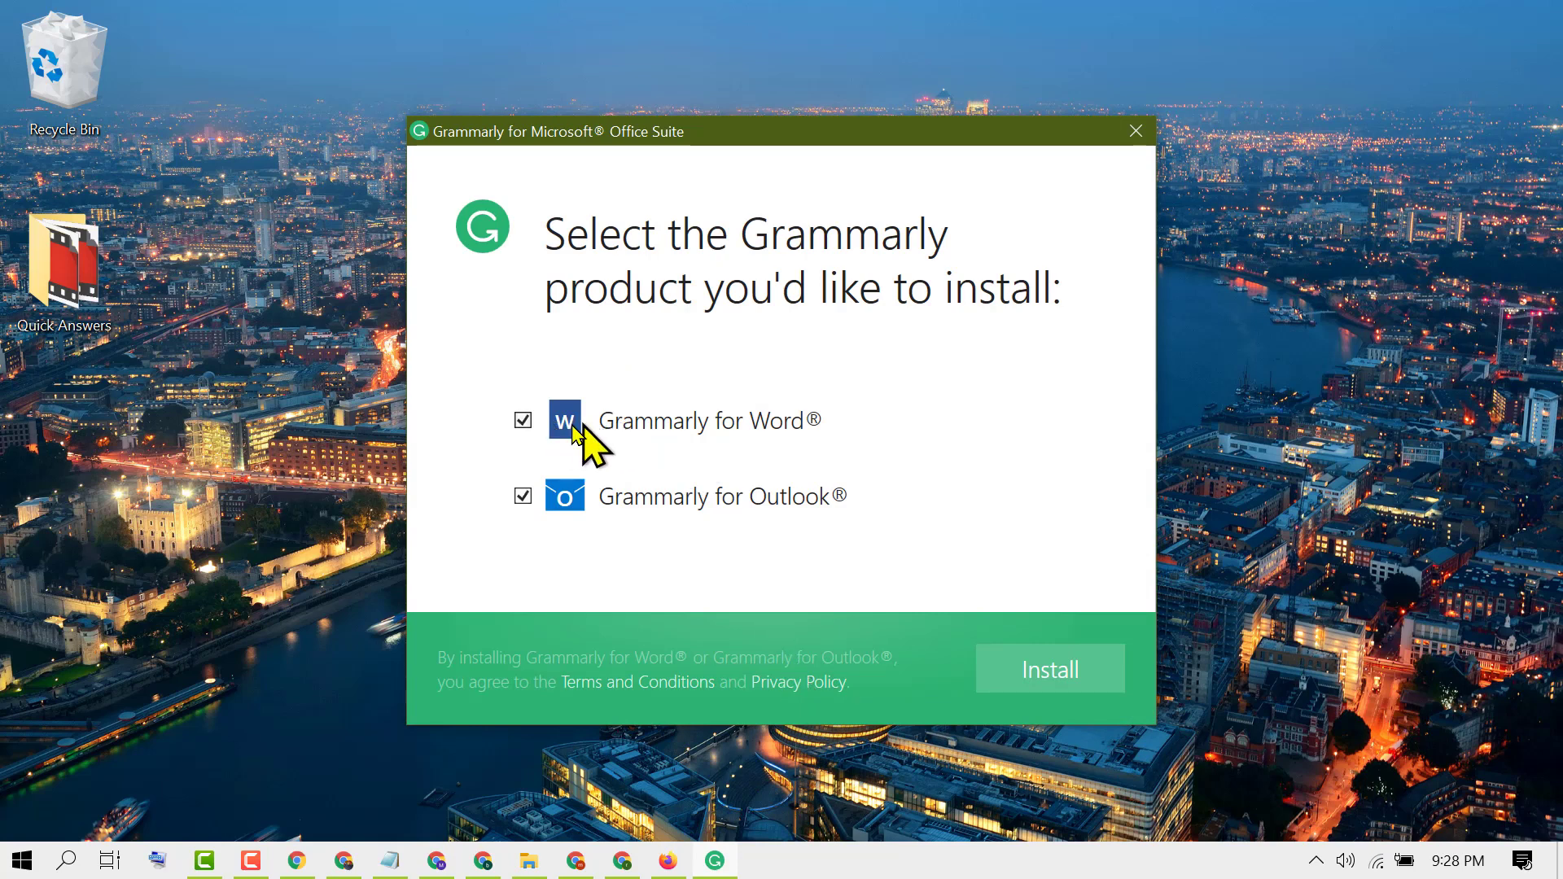
pyautogui.moveTo(581, 459)
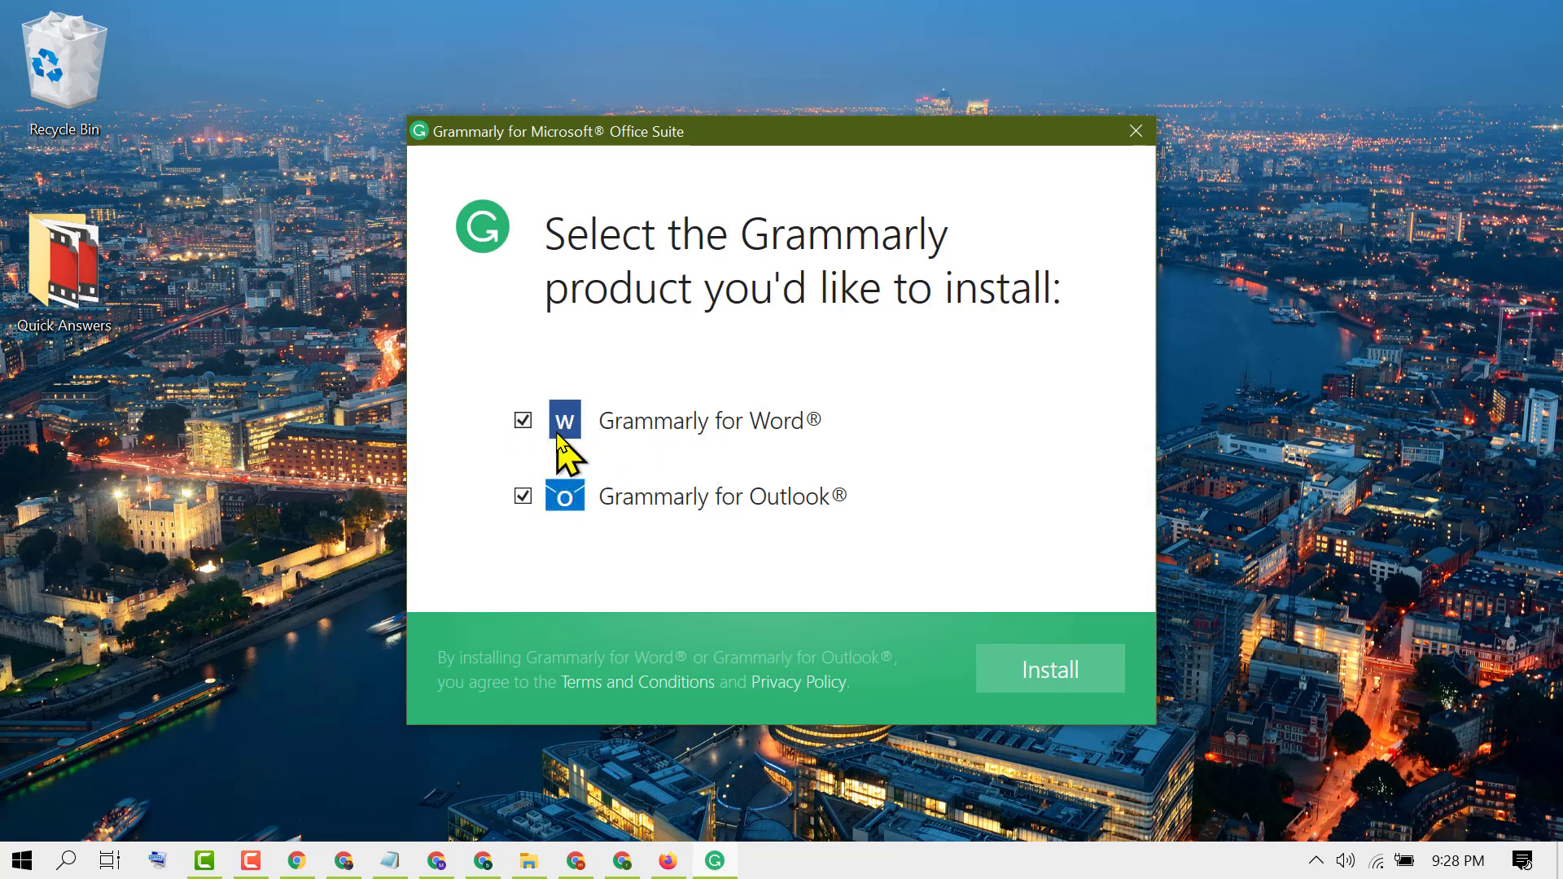
pyautogui.moveTo(653, 534)
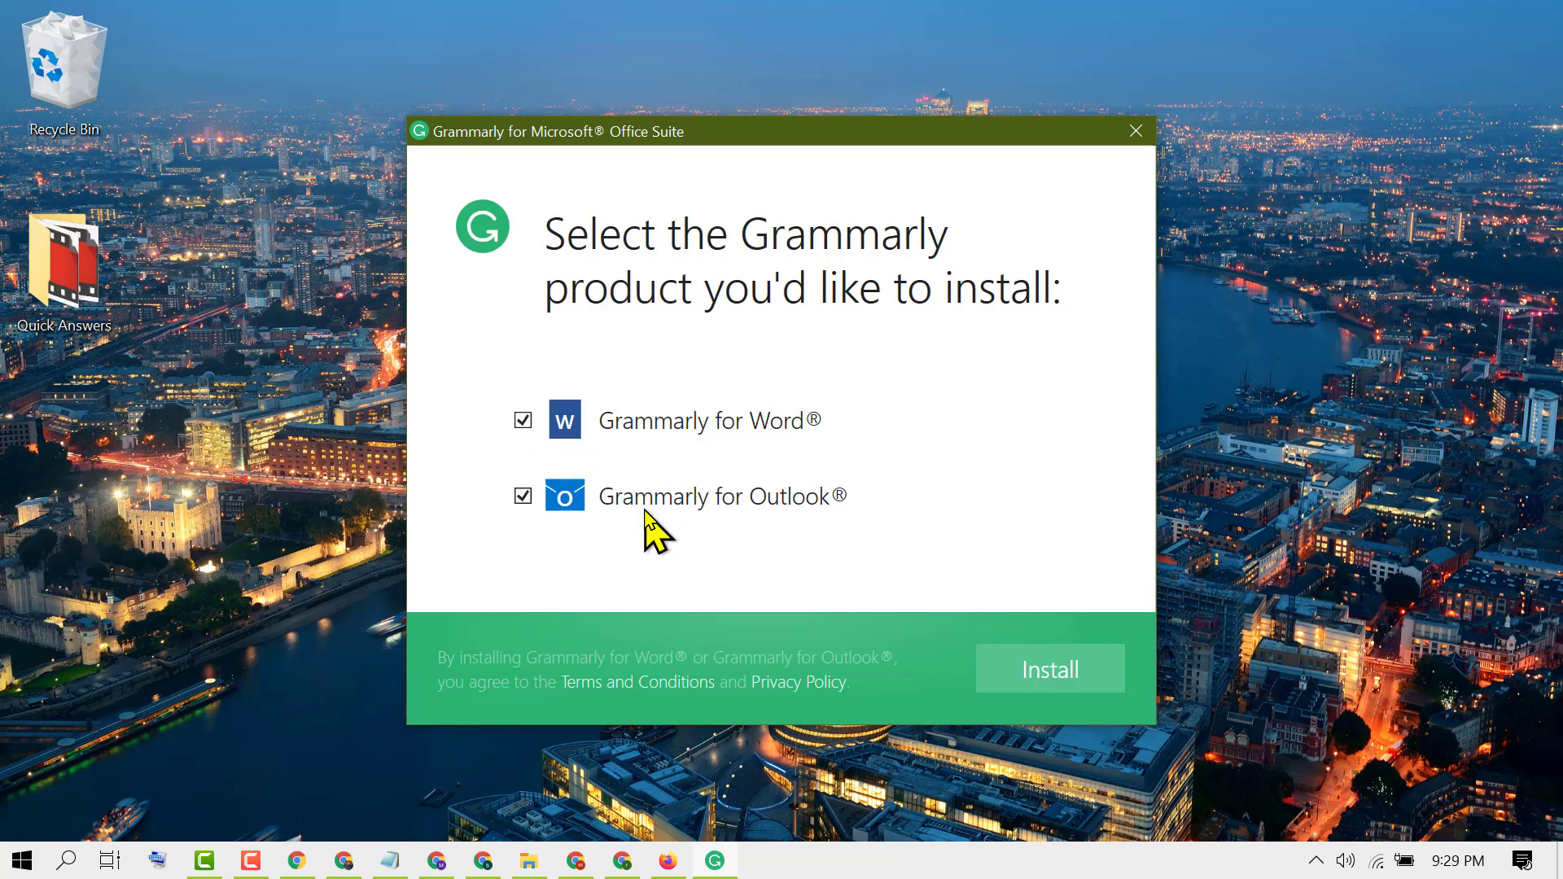
pyautogui.moveTo(720, 528)
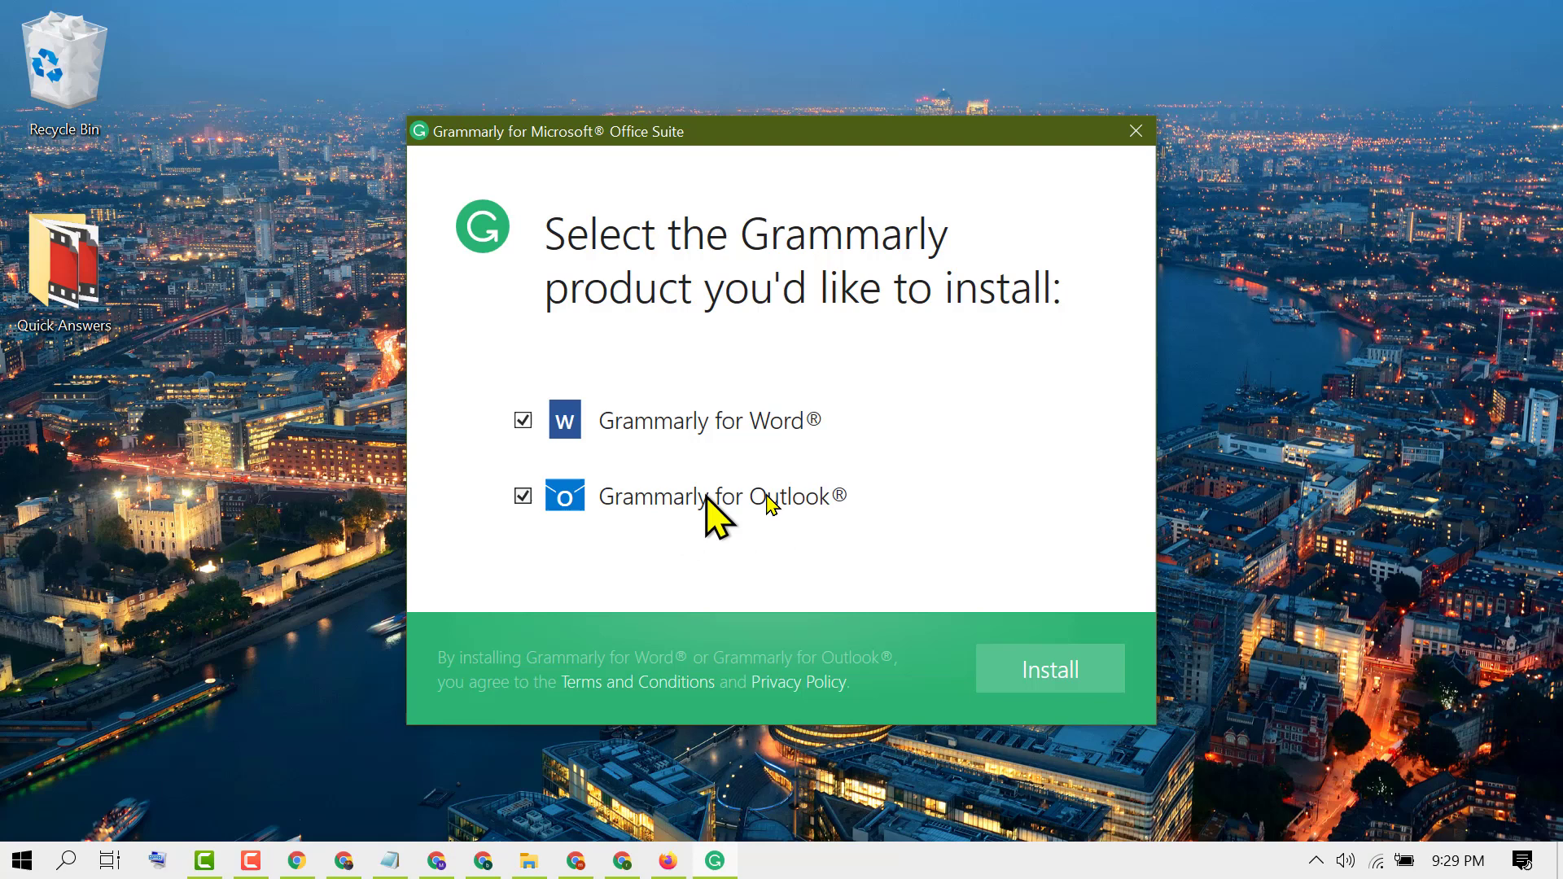
pyautogui.moveTo(583, 508)
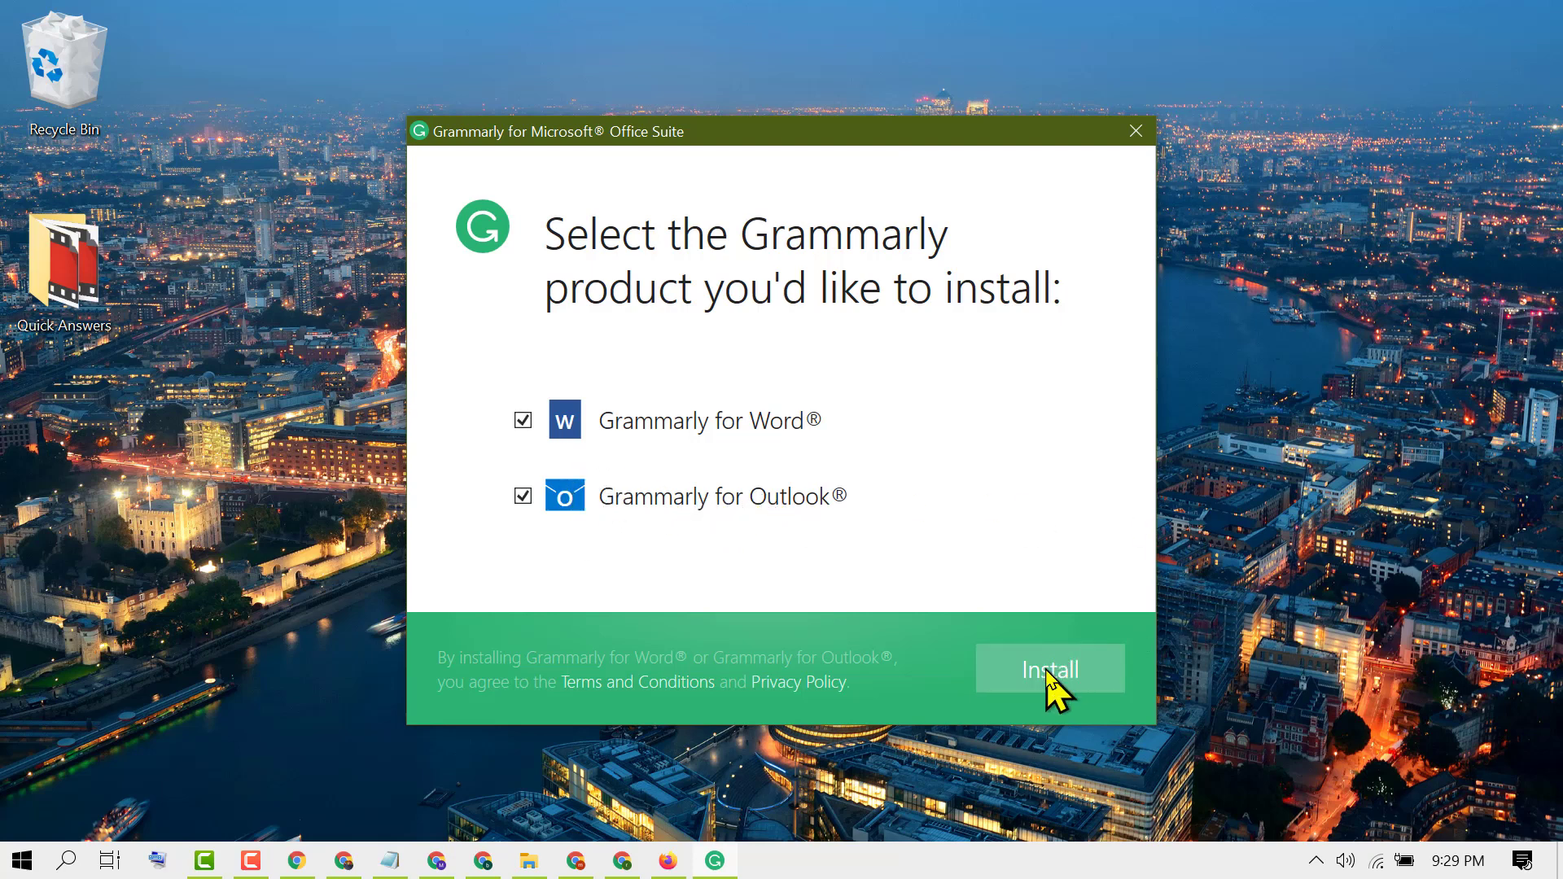
# Install the add-in for Word and Outlook, then finish and close the installer
pyautogui.click(1048, 668)
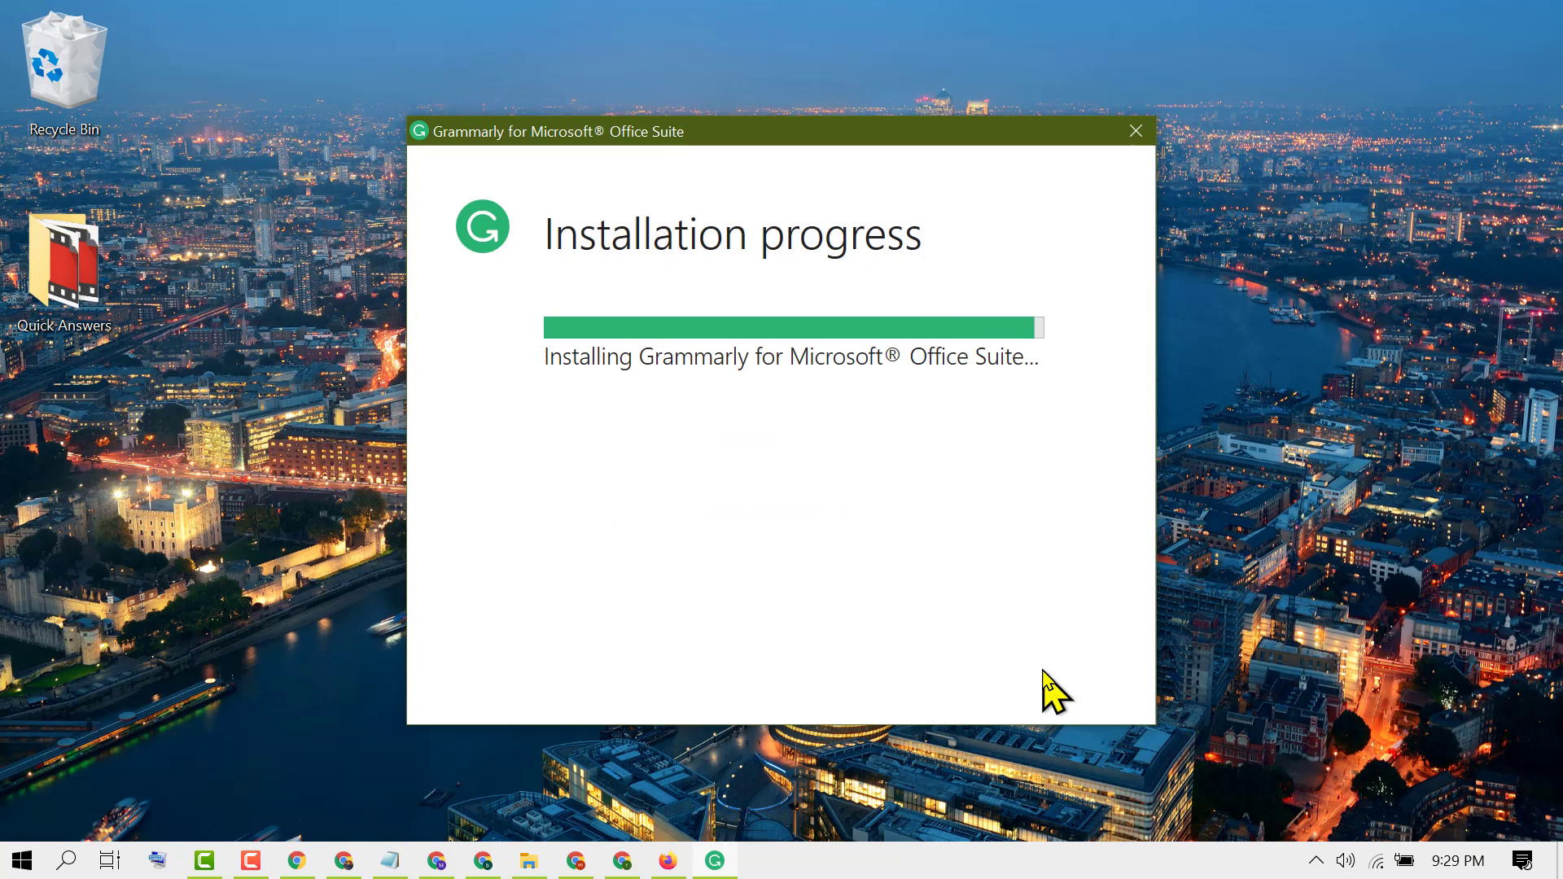
pyautogui.moveTo(1056, 693)
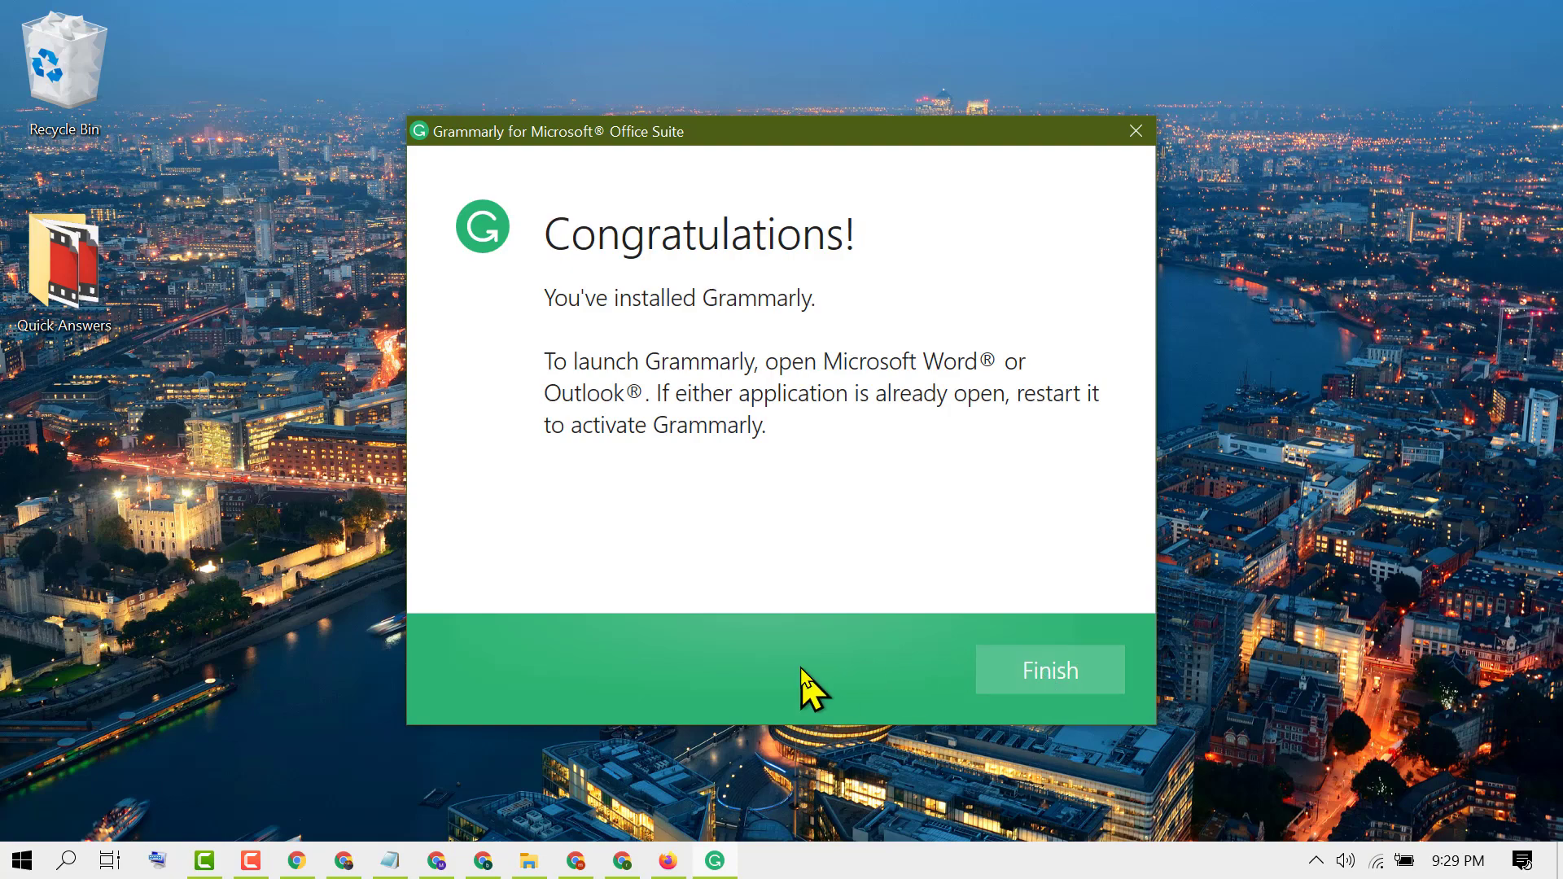
pyautogui.moveTo(1050, 669)
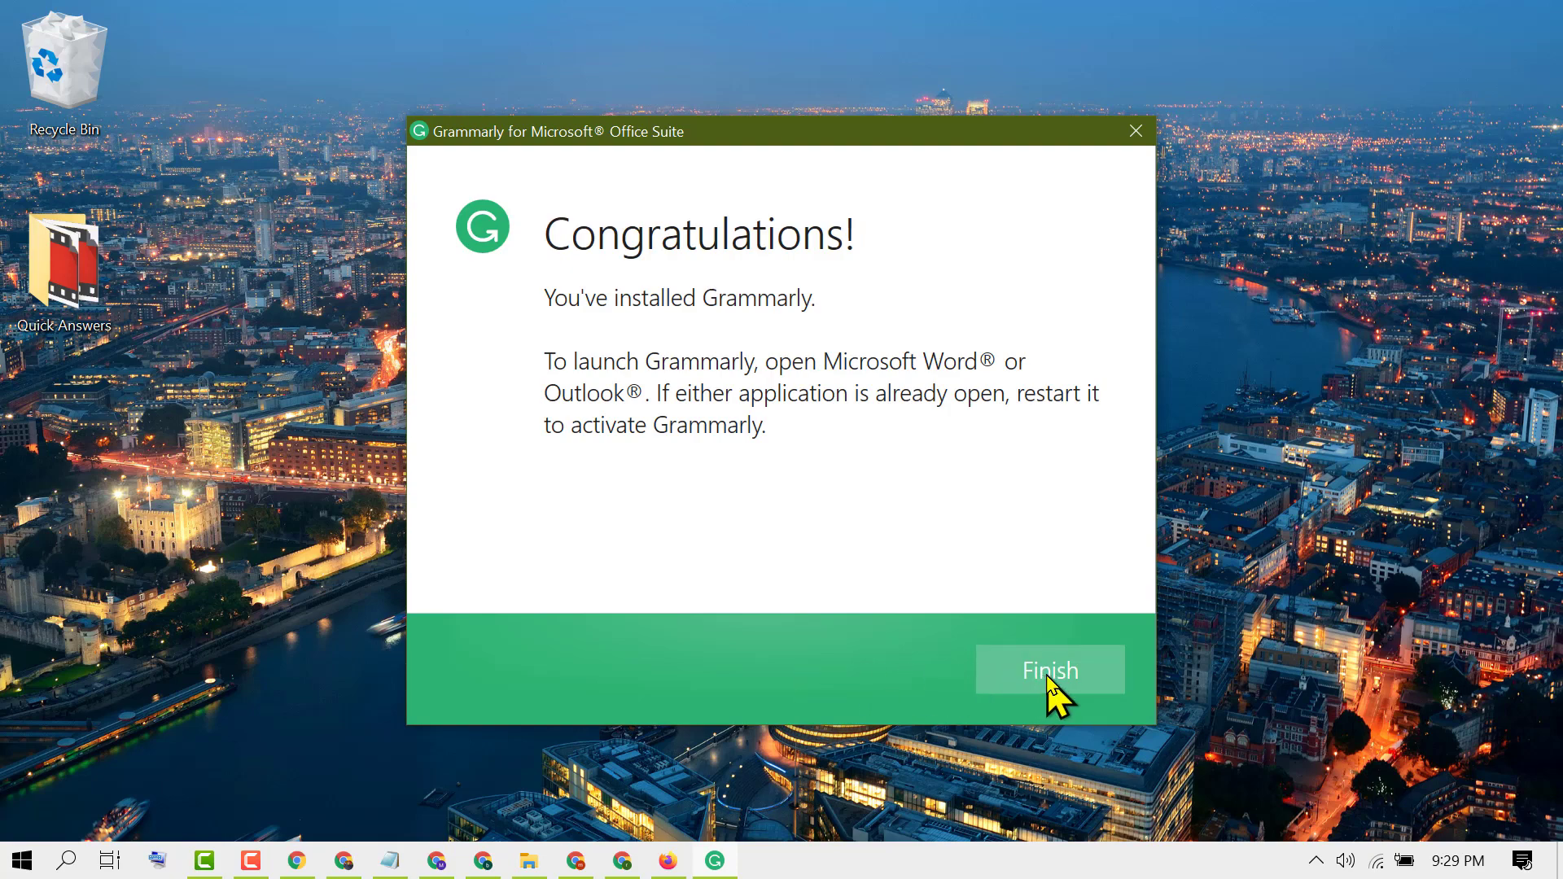
pyautogui.click(1049, 669)
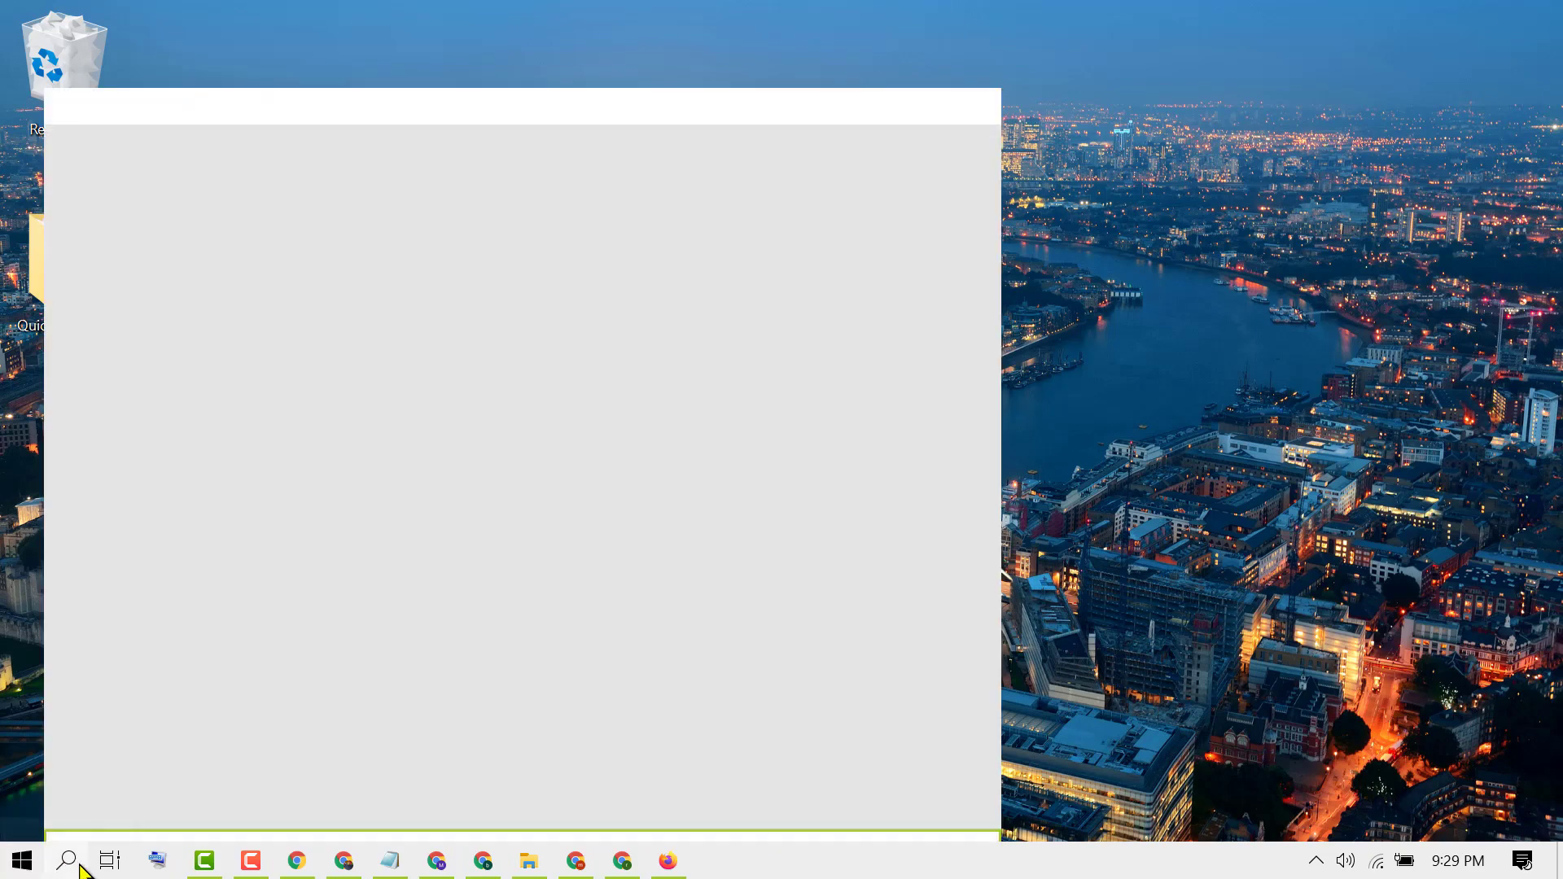
# Search 'w' in Windows Start search to find and launch Microsoft Word
pyautogui.click(68, 860)
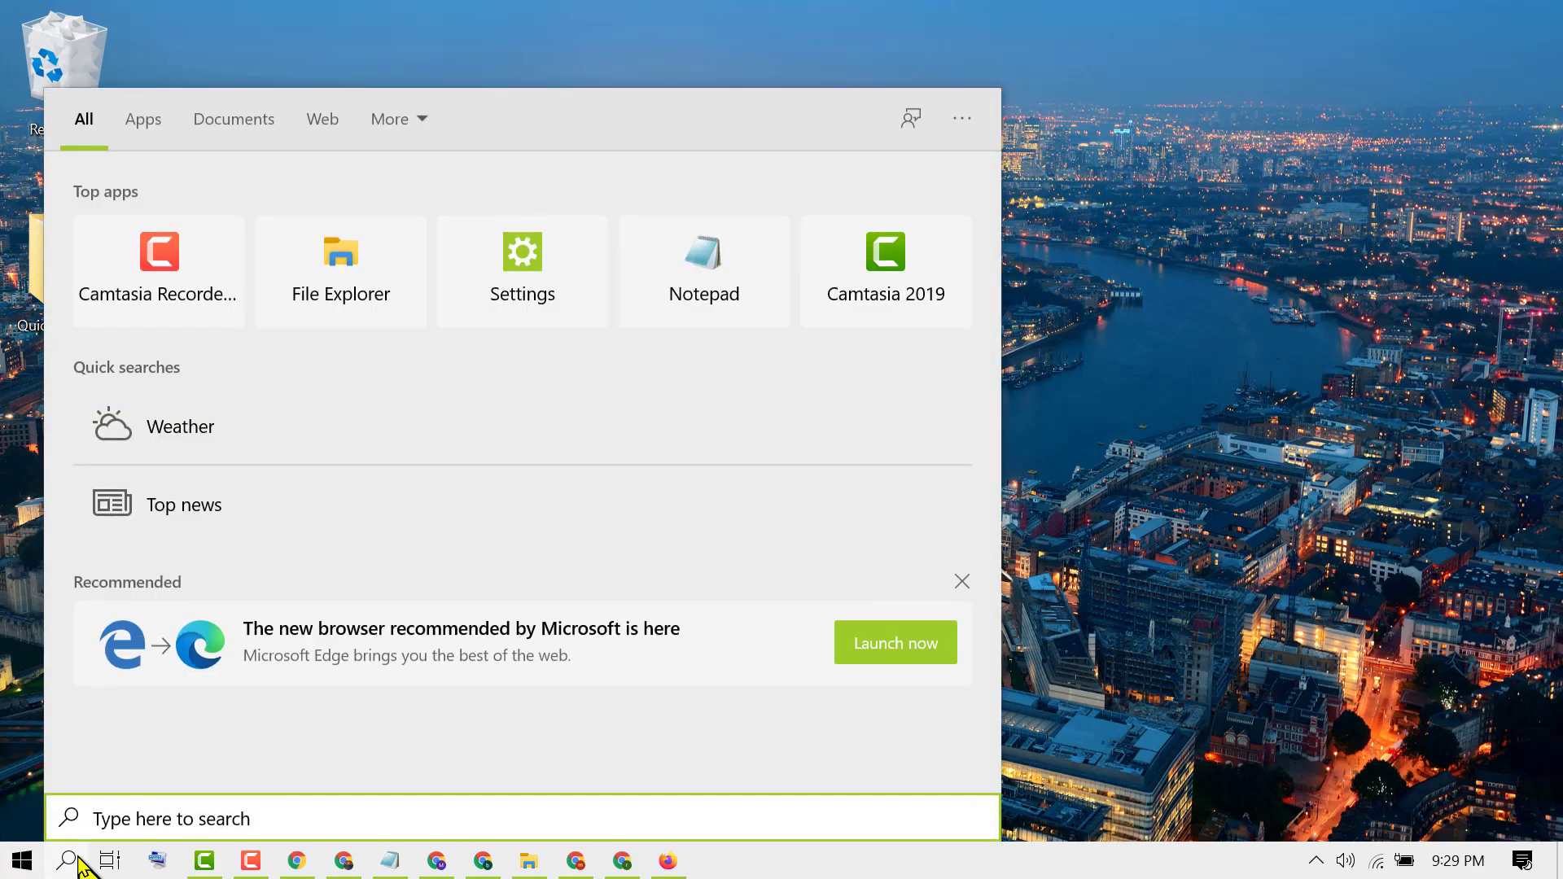
pyautogui.write('w')
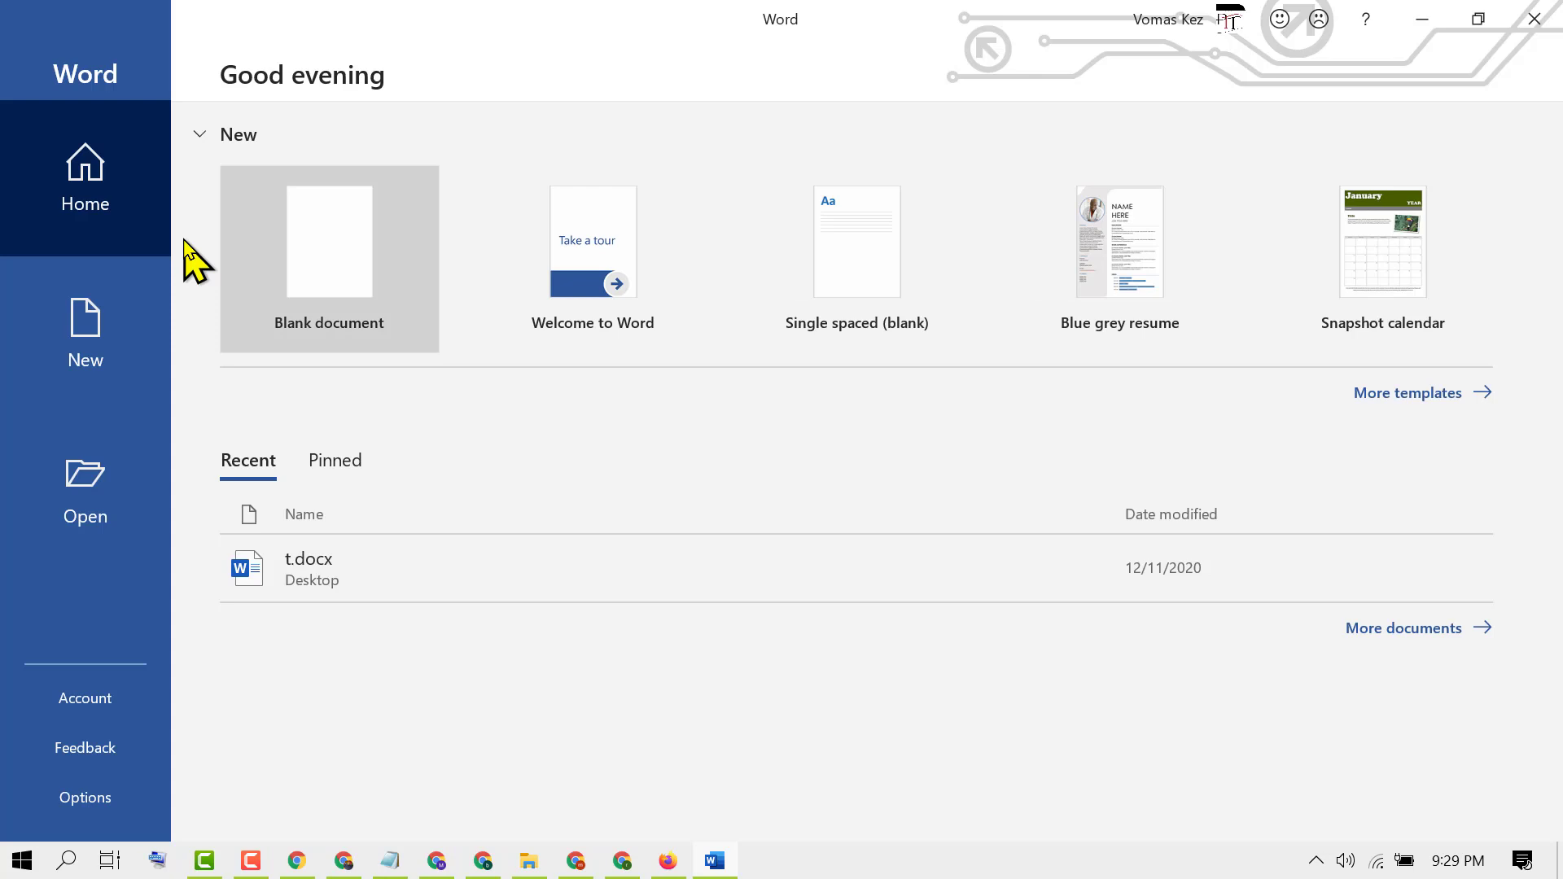
pyautogui.moveTo(379, 240)
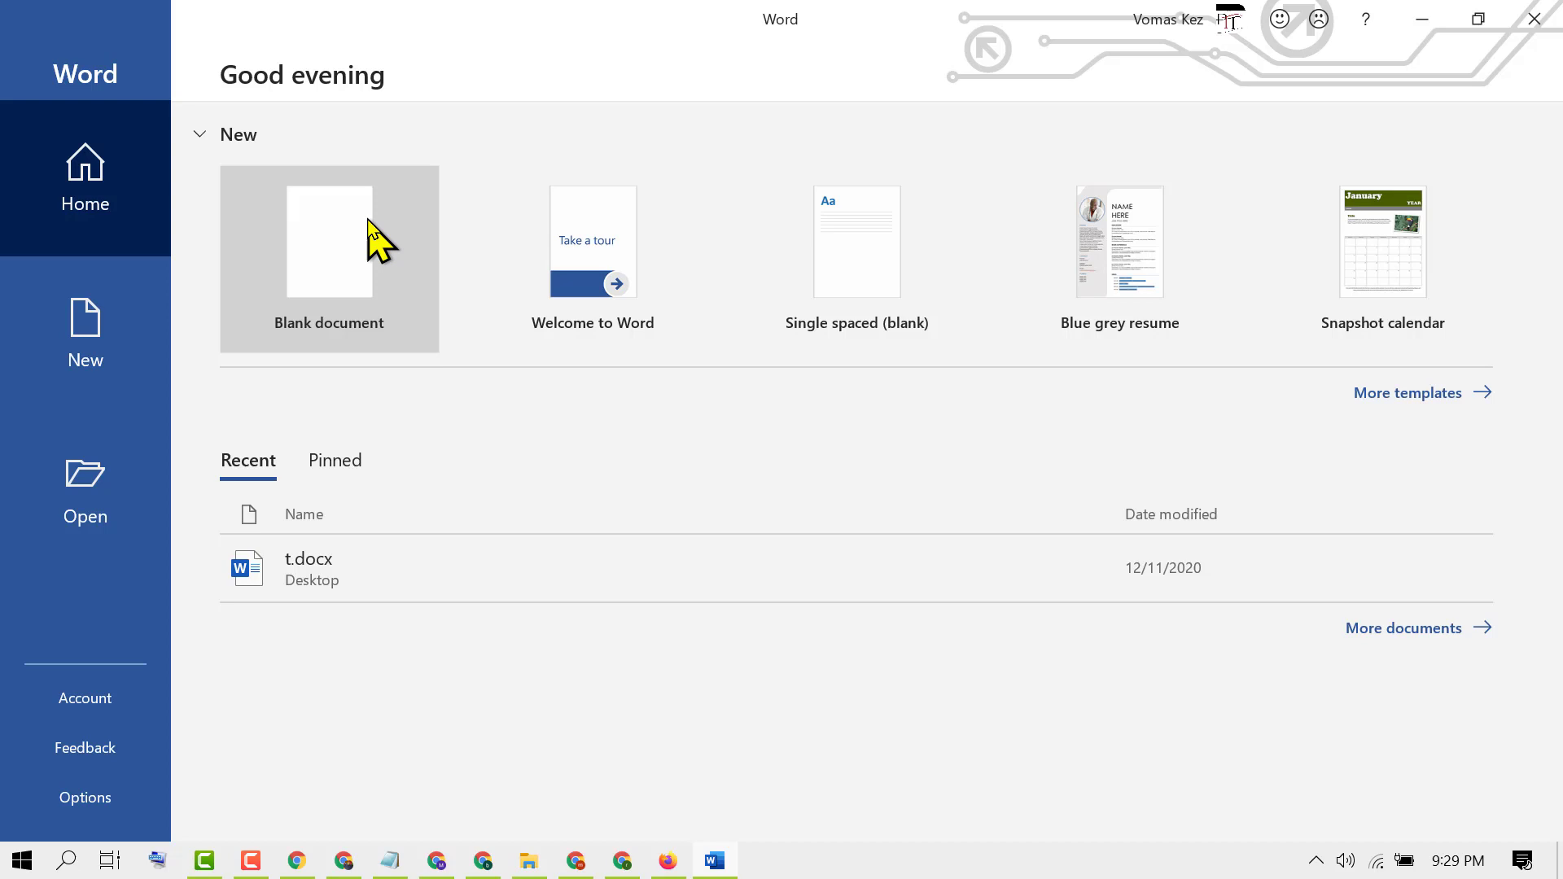
# Start a new blank document from the Word start screen
pyautogui.click(329, 241)
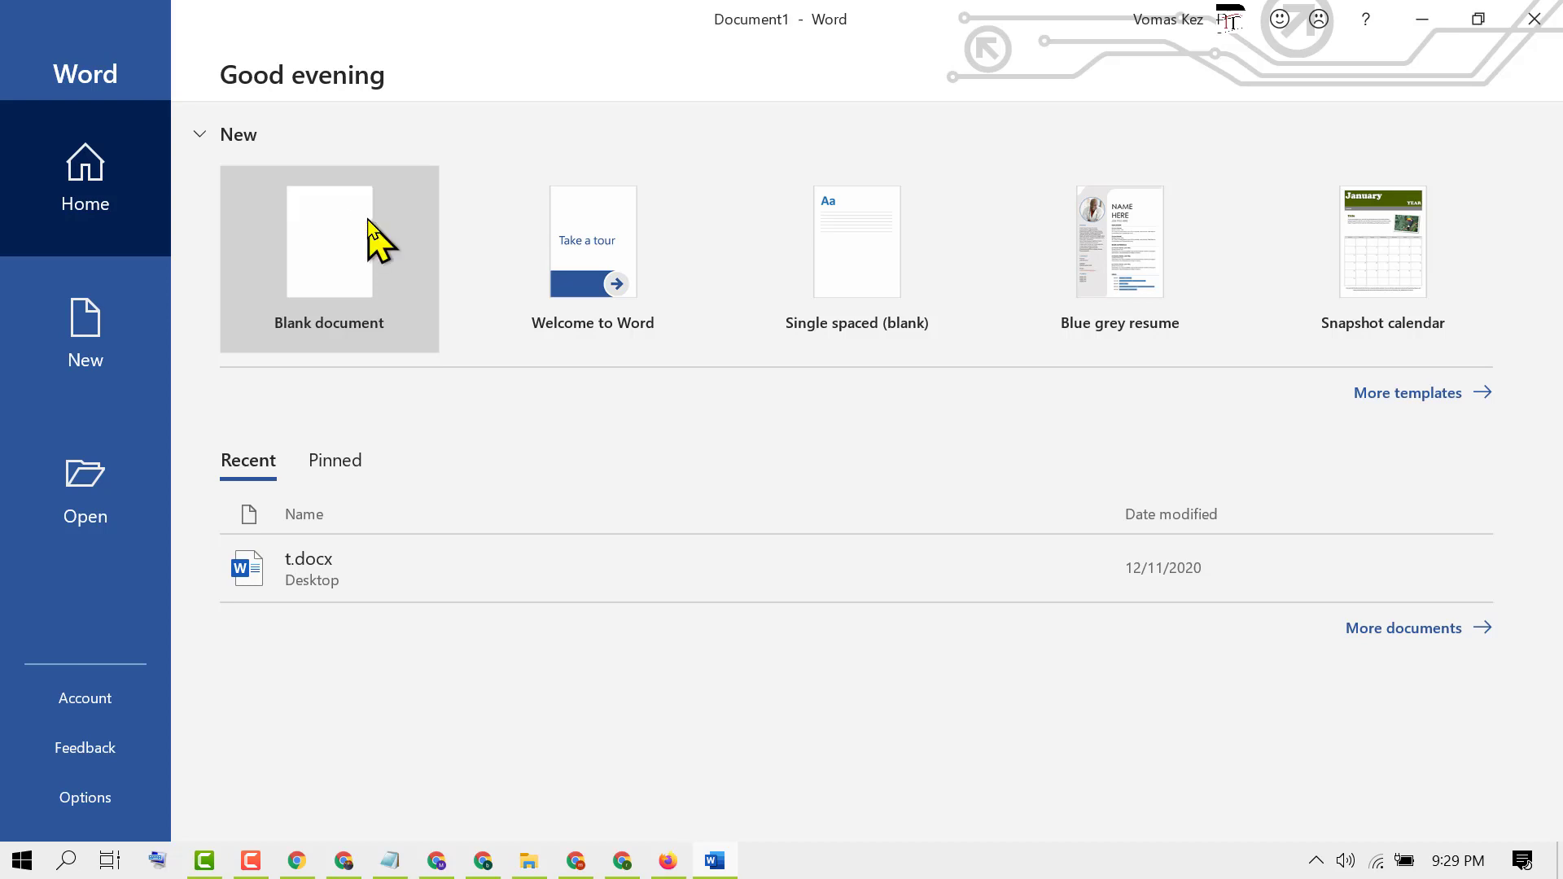
pyautogui.click(329, 241)
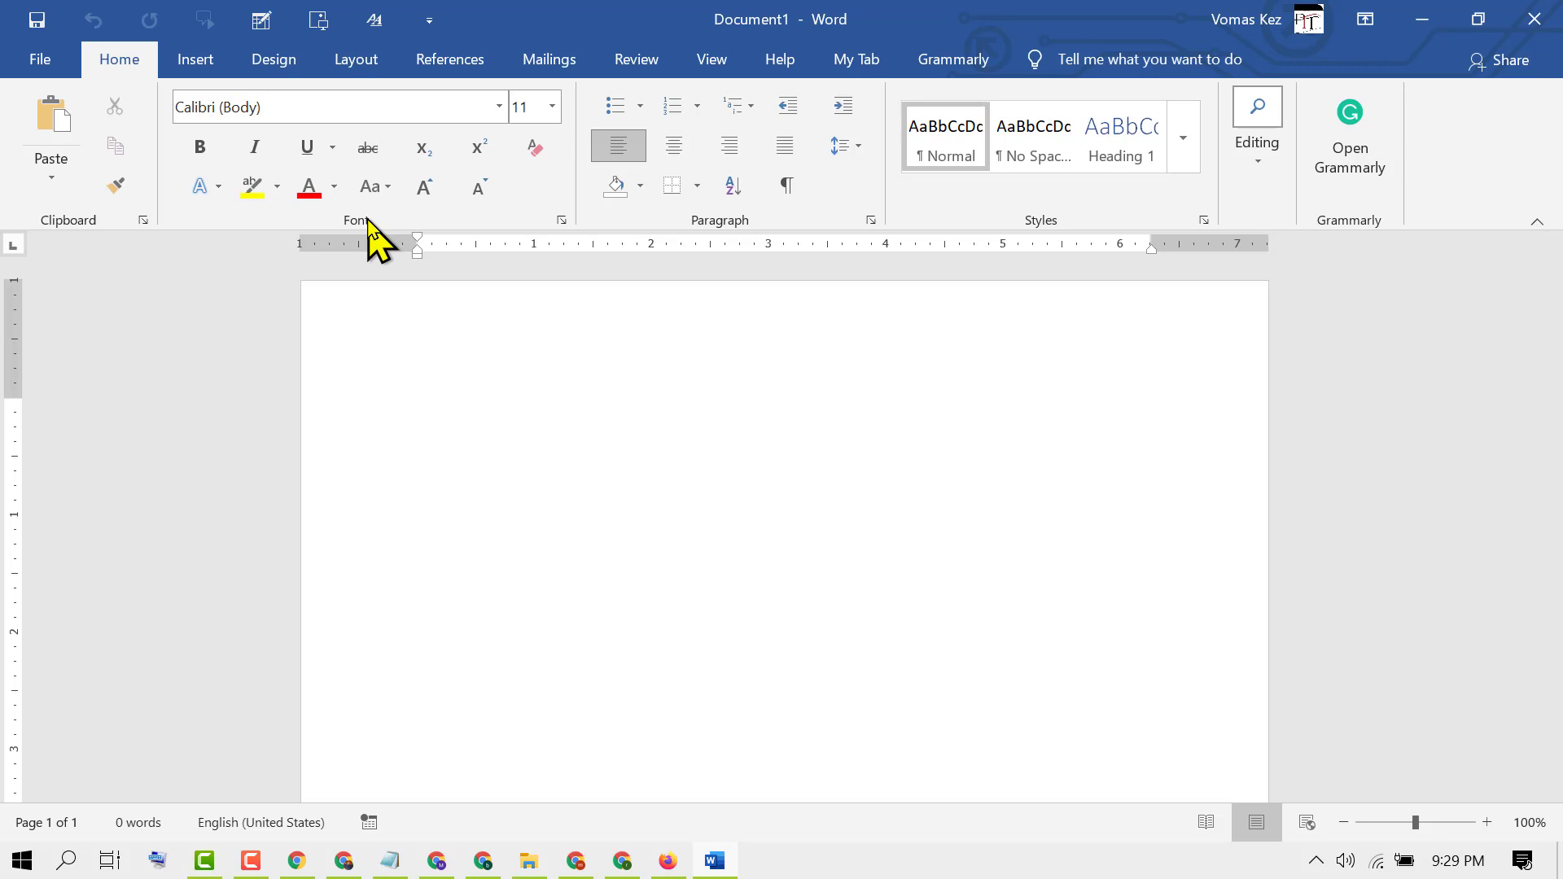
pyautogui.click(419, 406)
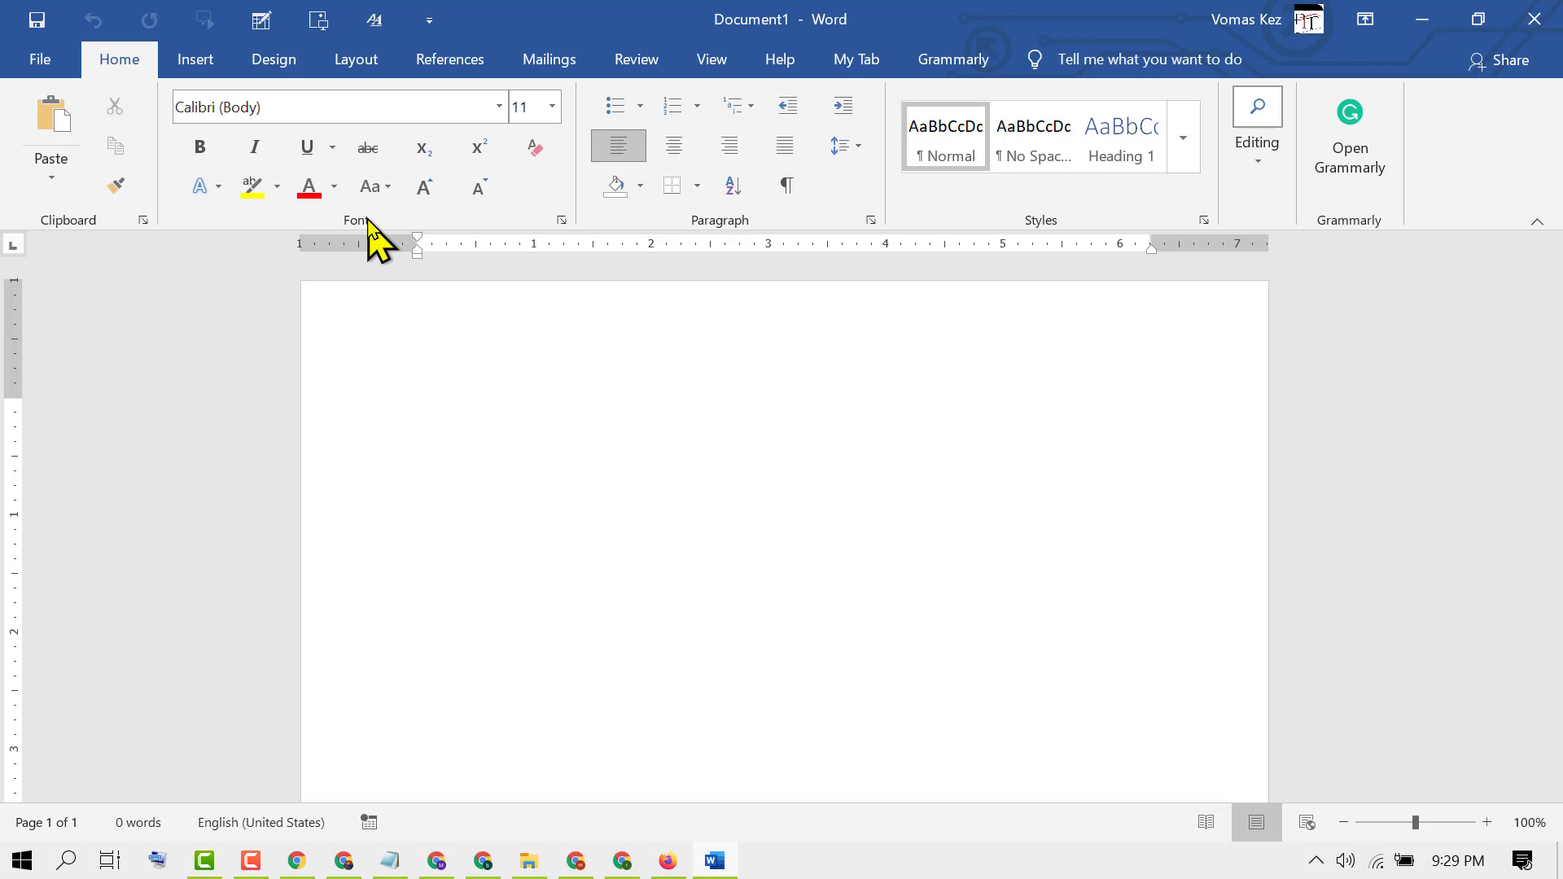
# From the Grammarly side panel, start logging in to the Grammarly account
pyautogui.click(418, 407)
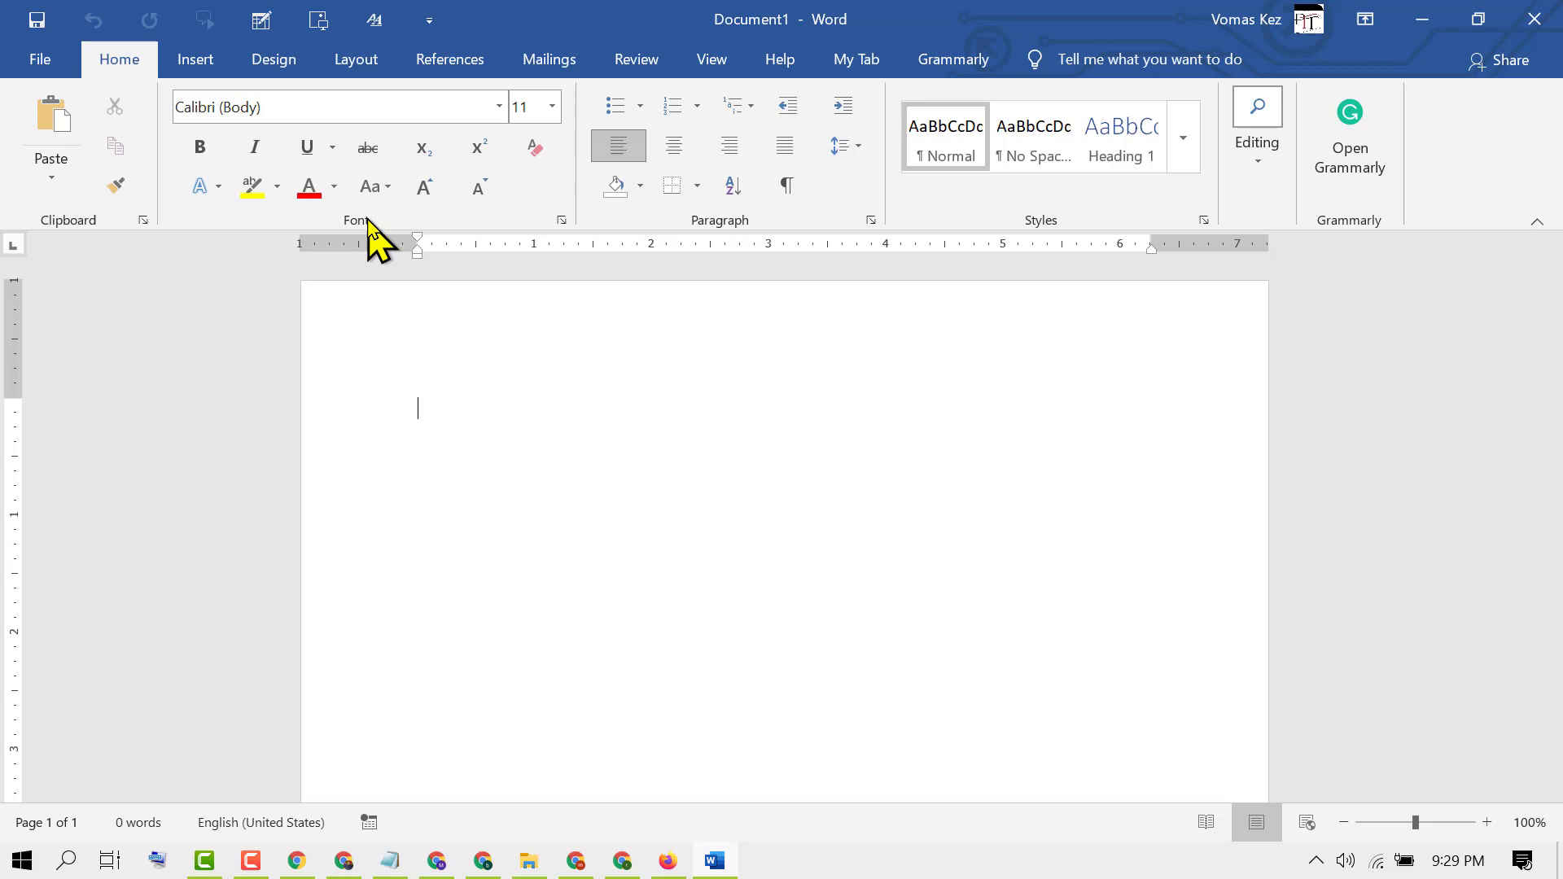
pyautogui.moveTo(1351, 155)
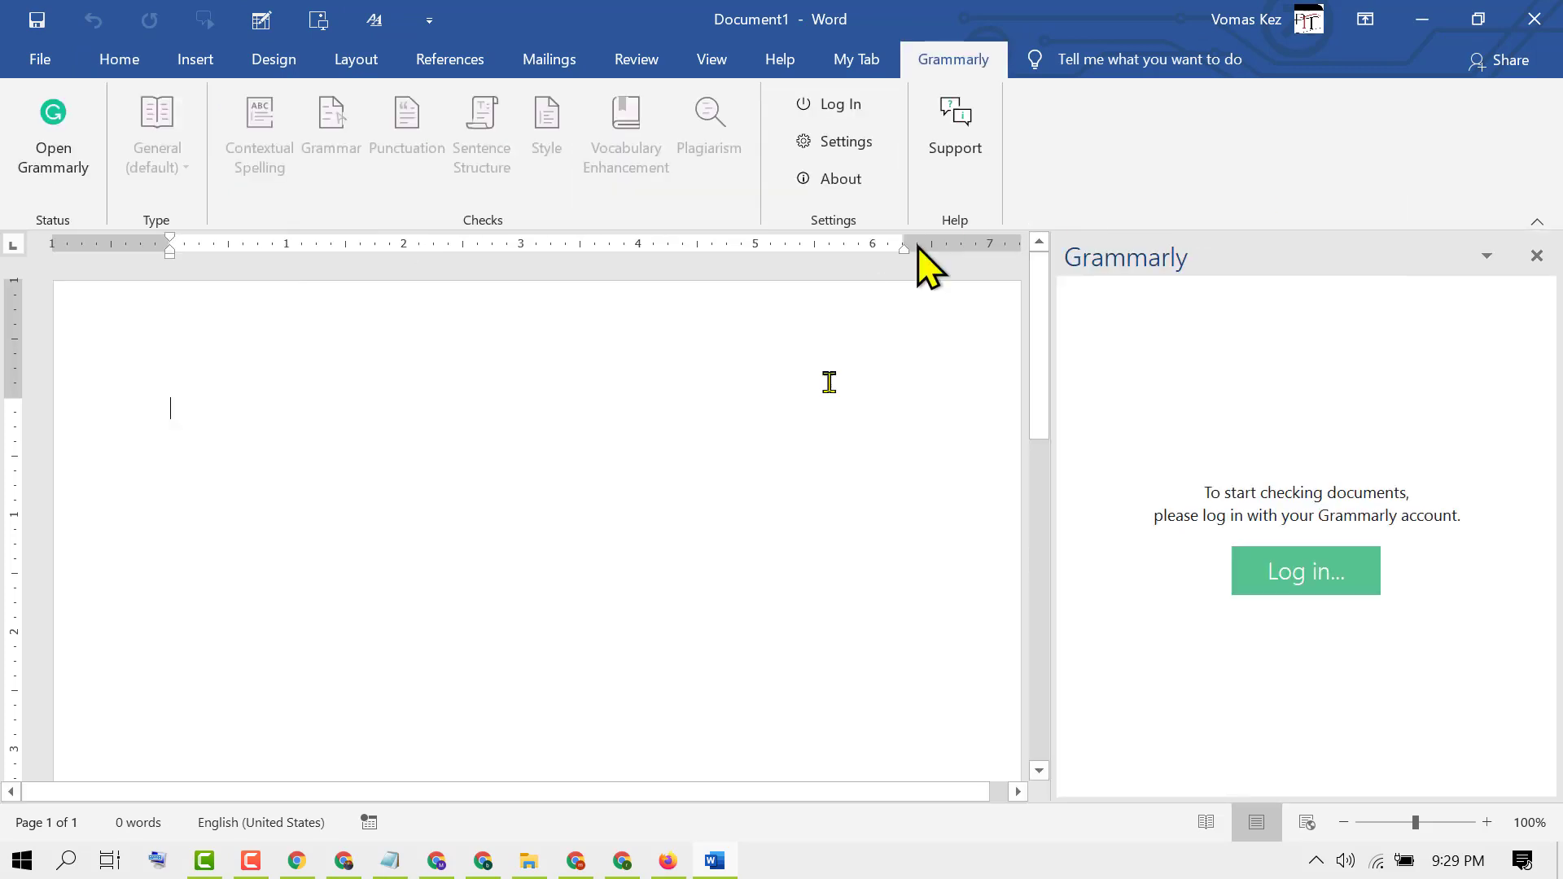
pyautogui.moveTo(1202, 548)
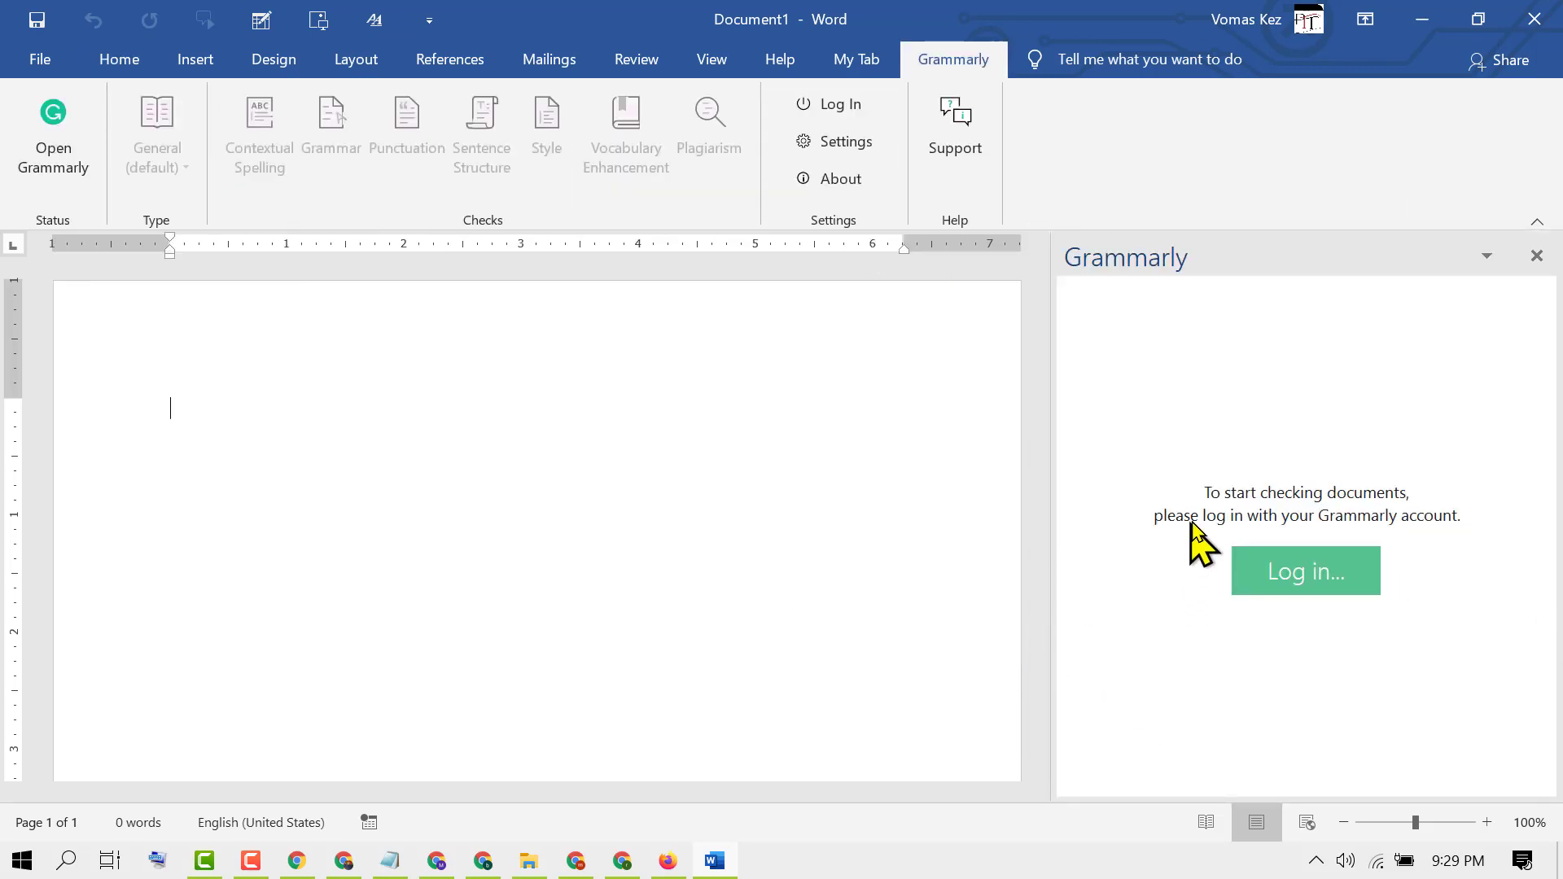
pyautogui.moveTo(1236, 553)
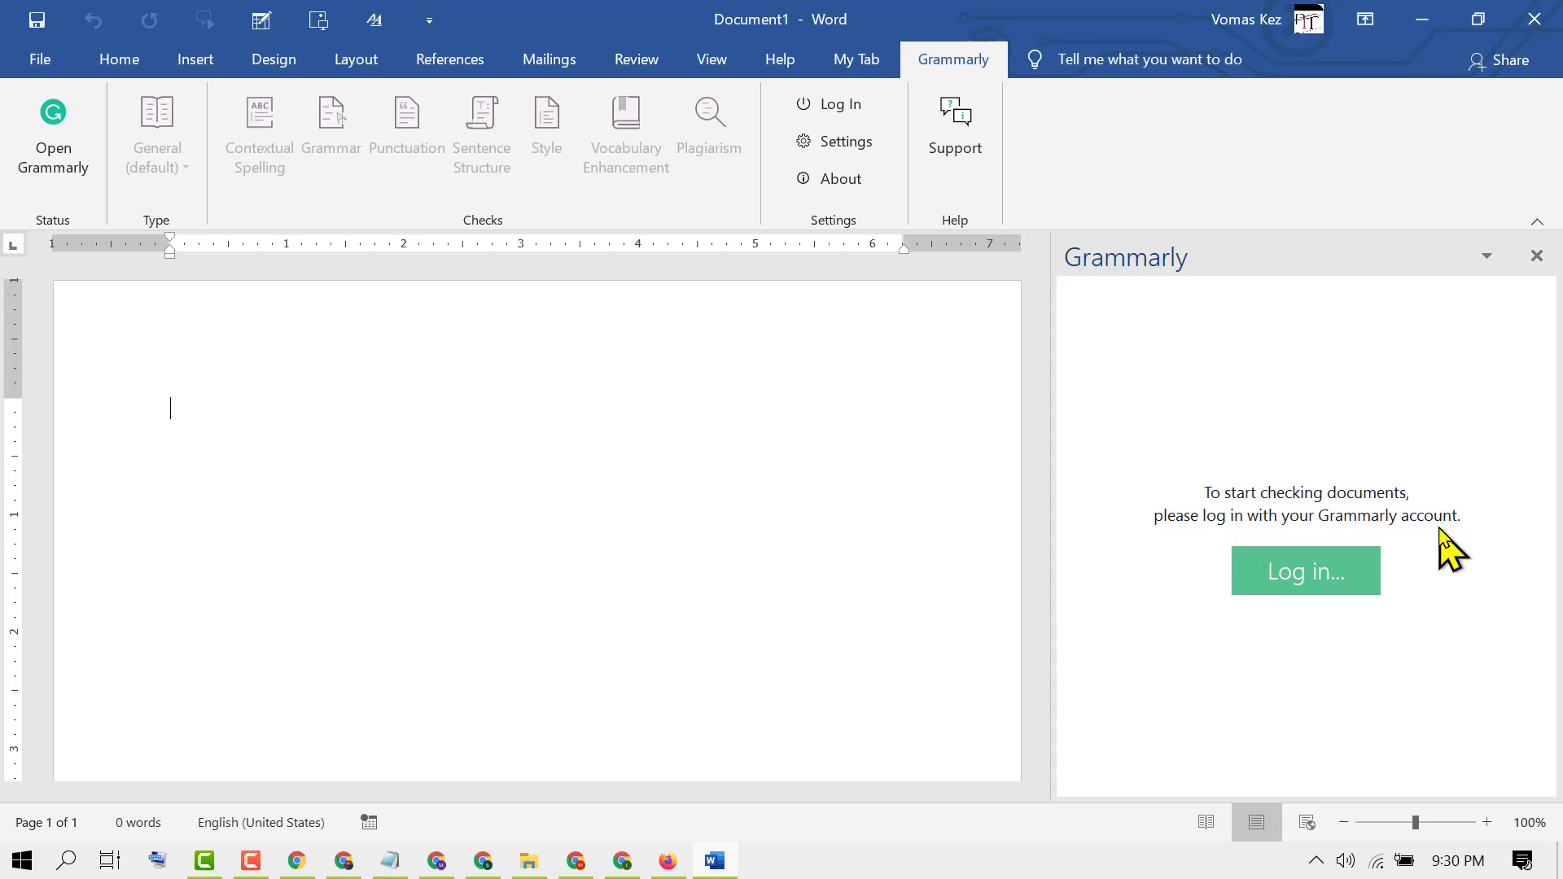
pyautogui.moveTo(892, 522)
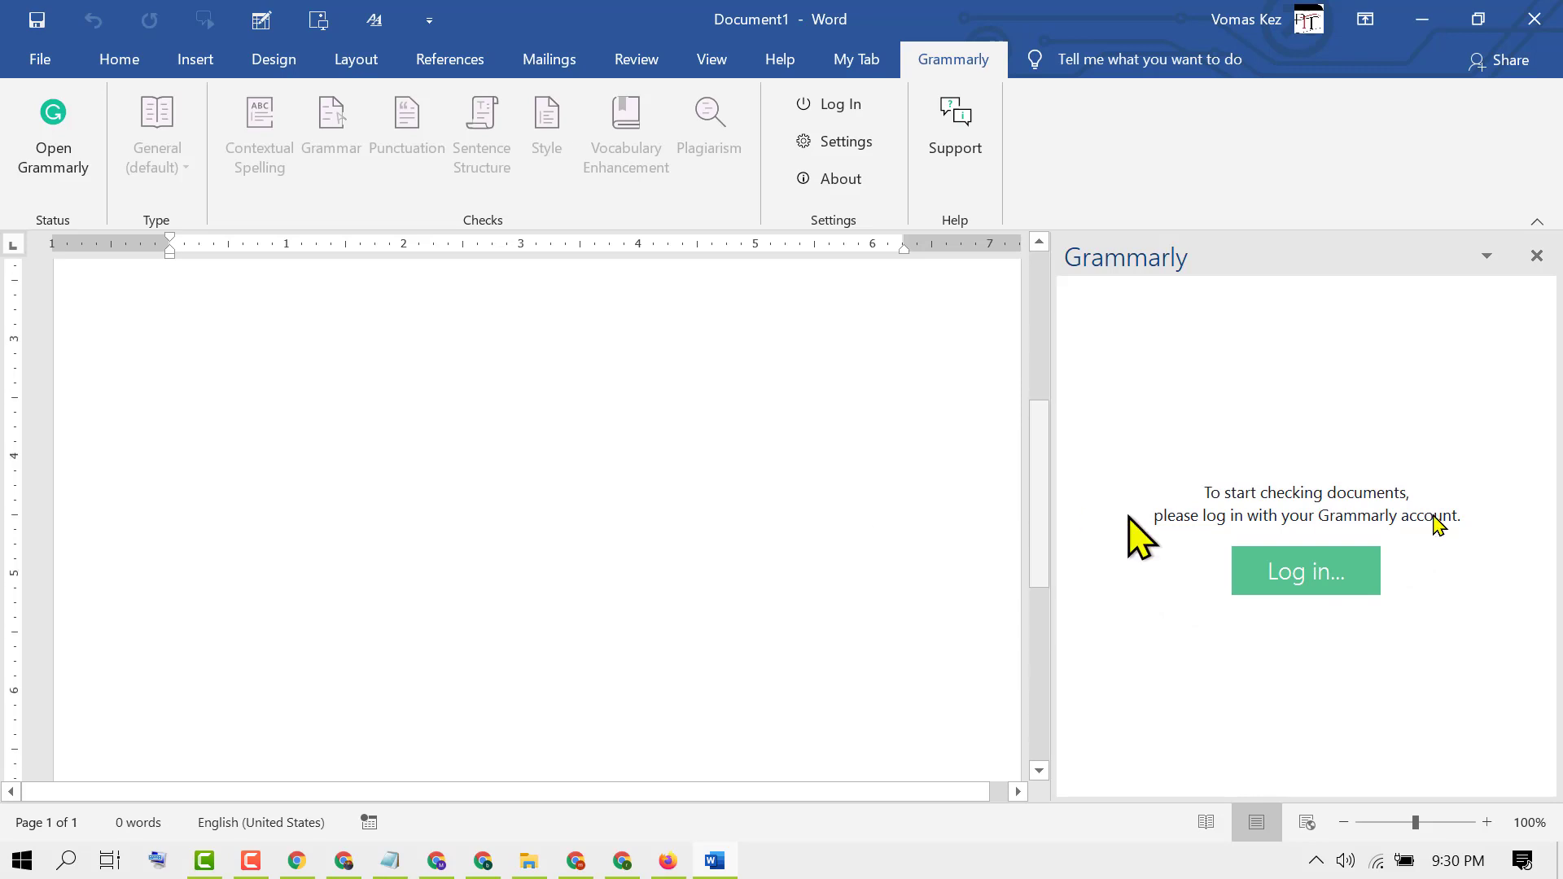
pyautogui.click(1304, 572)
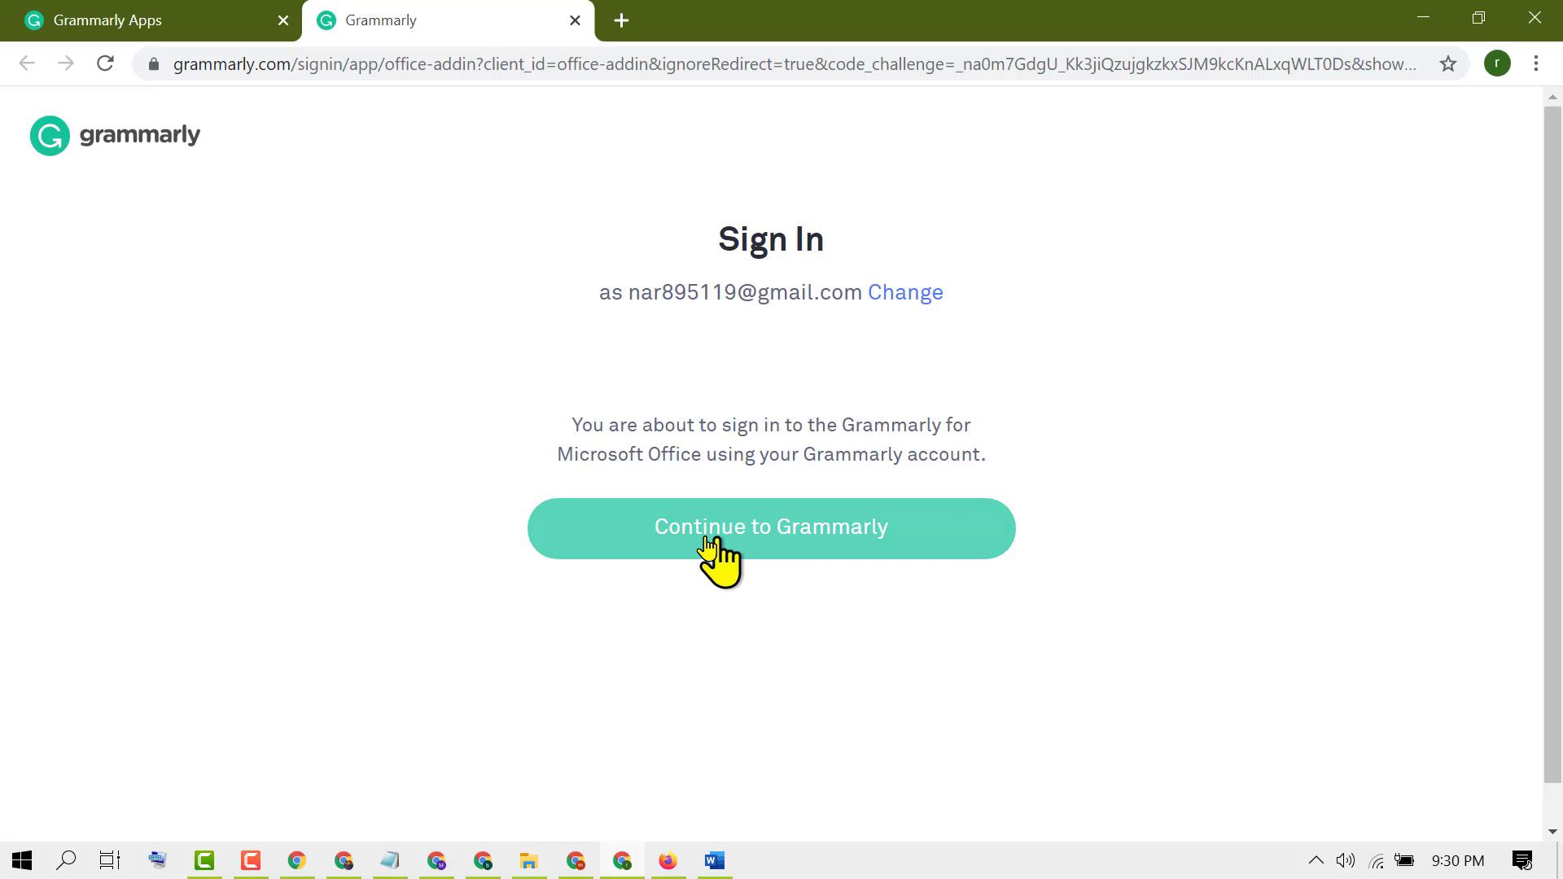
# Confirm 'Continue to Grammarly' so the Office add-in sign-in reaches the Success page
pyautogui.click(770, 527)
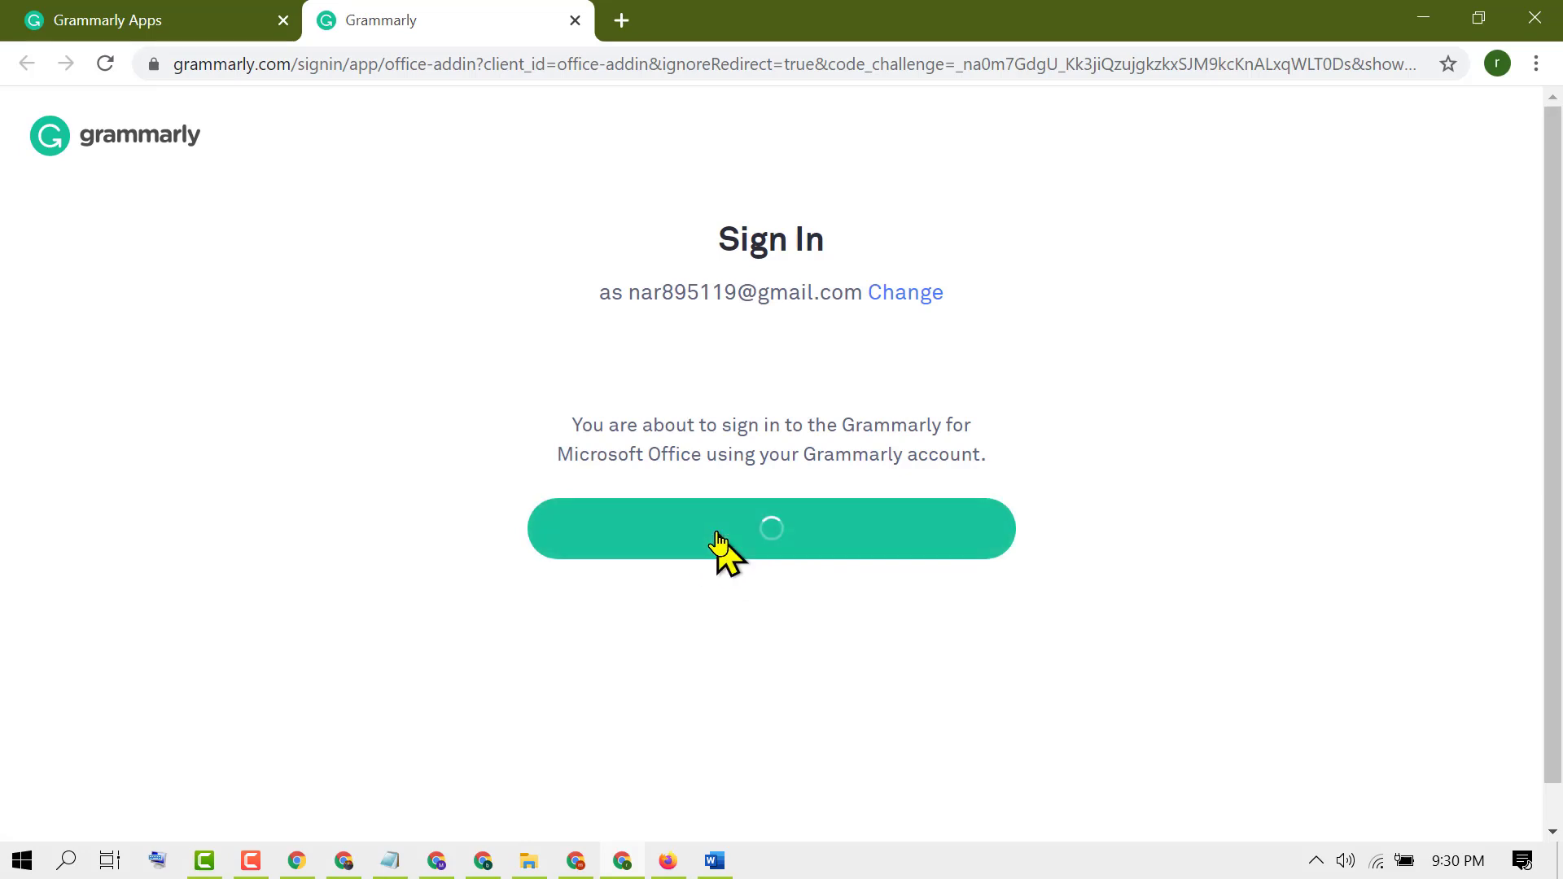
pyautogui.click(770, 528)
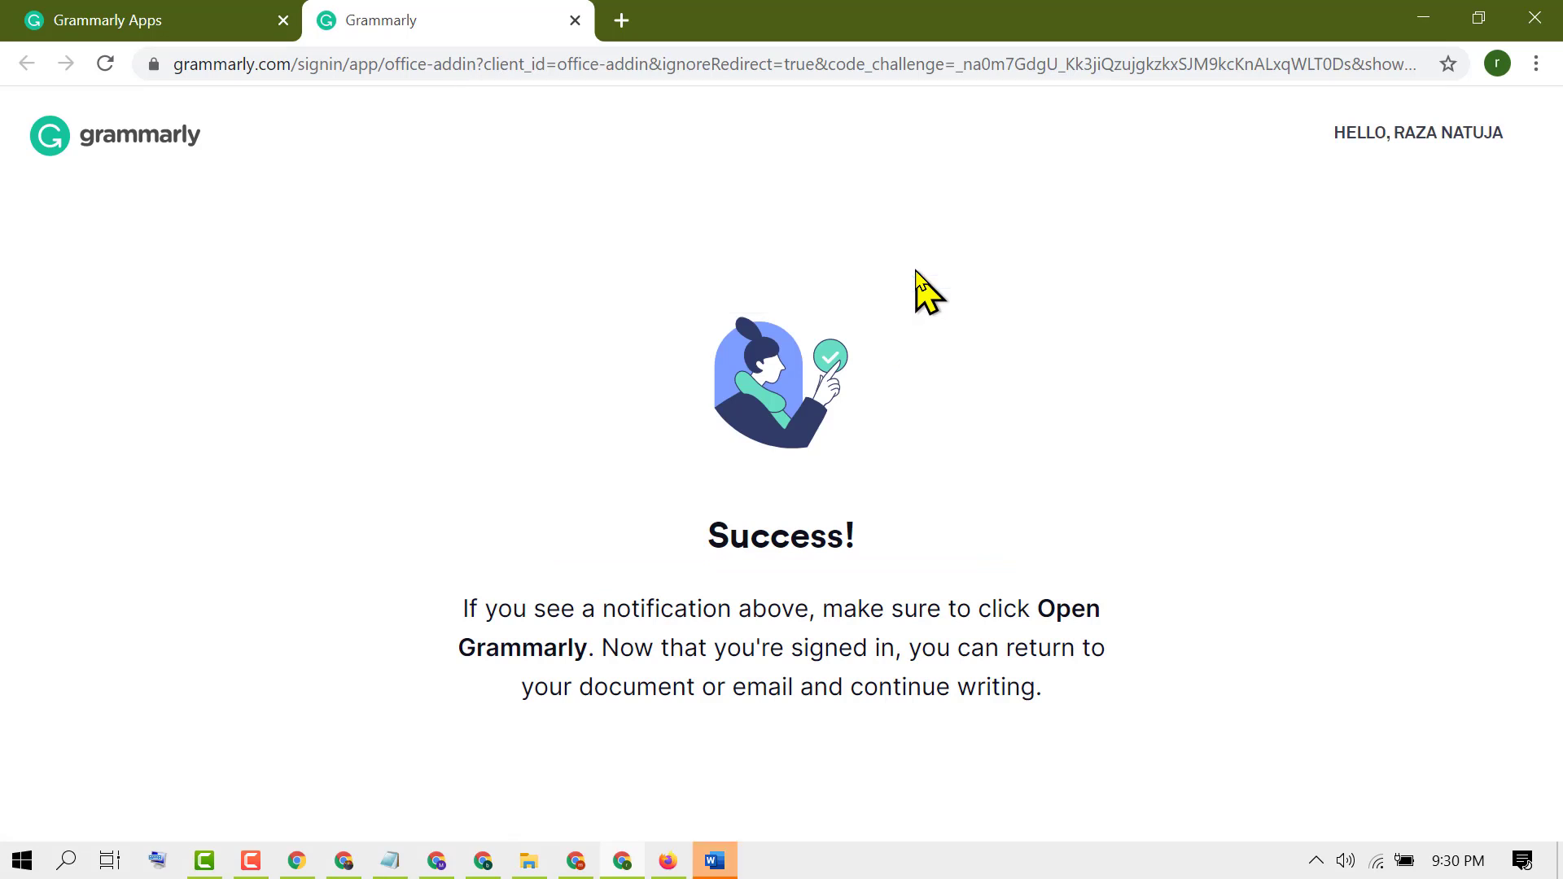
pyautogui.moveTo(713, 860)
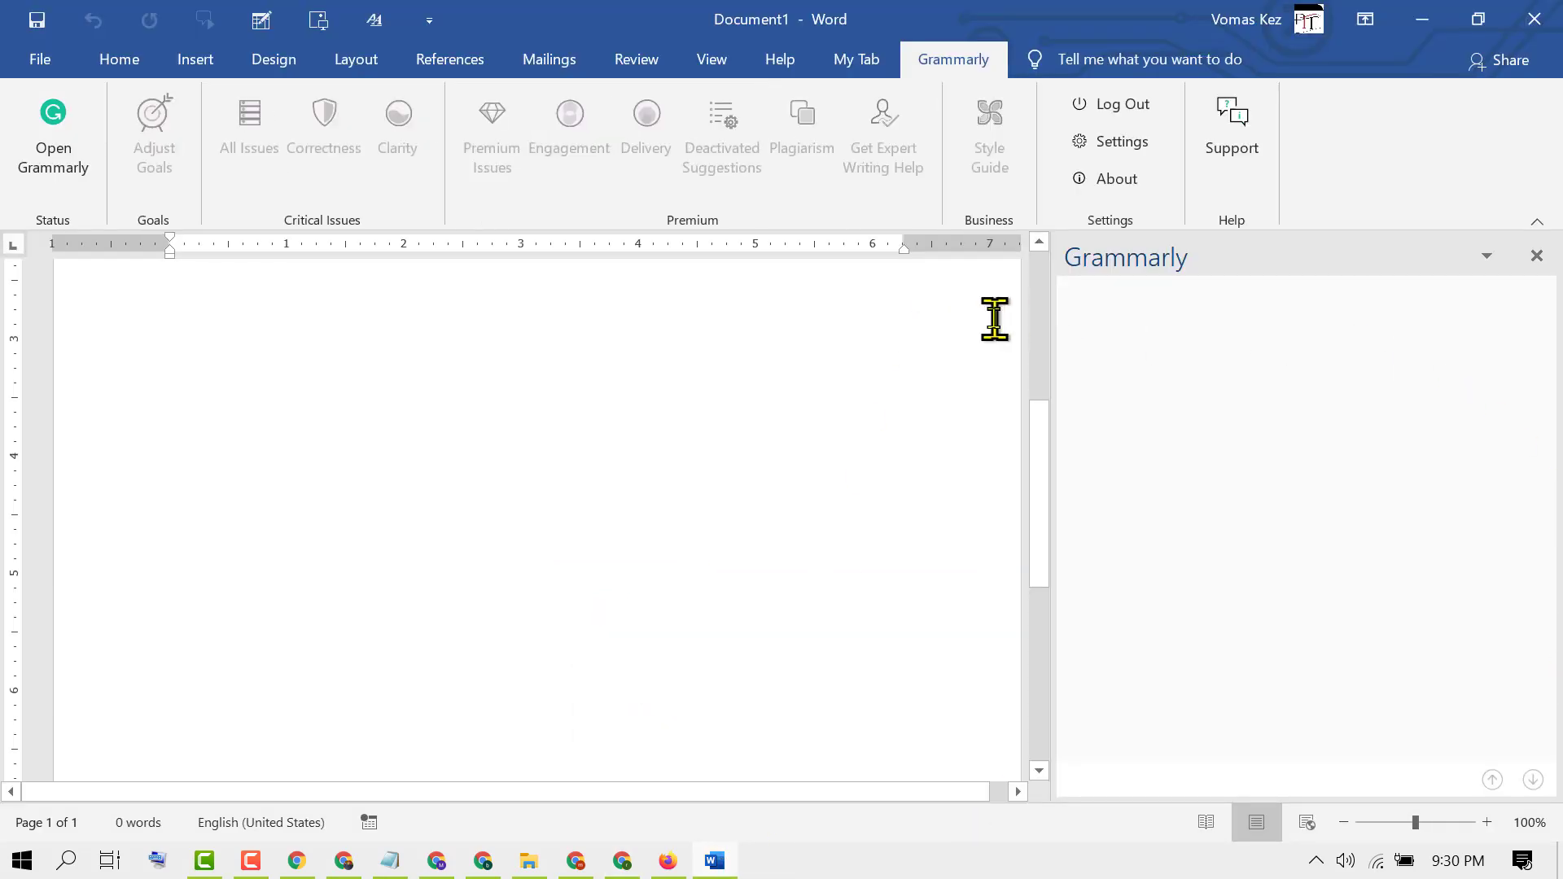
pyautogui.moveTo(1201, 443)
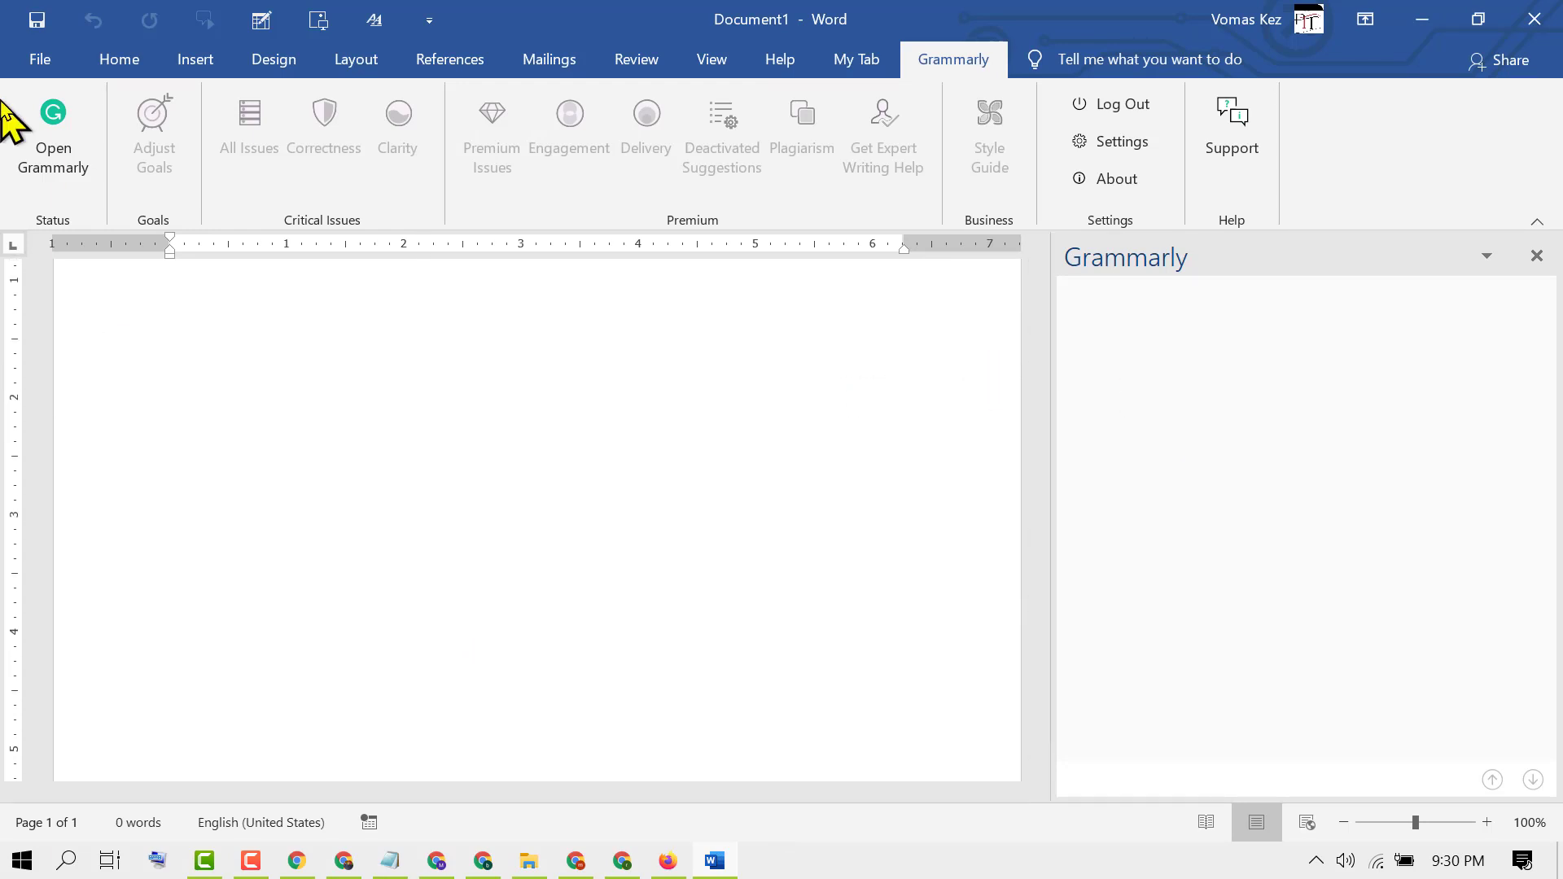
pyautogui.moveTo(892, 184)
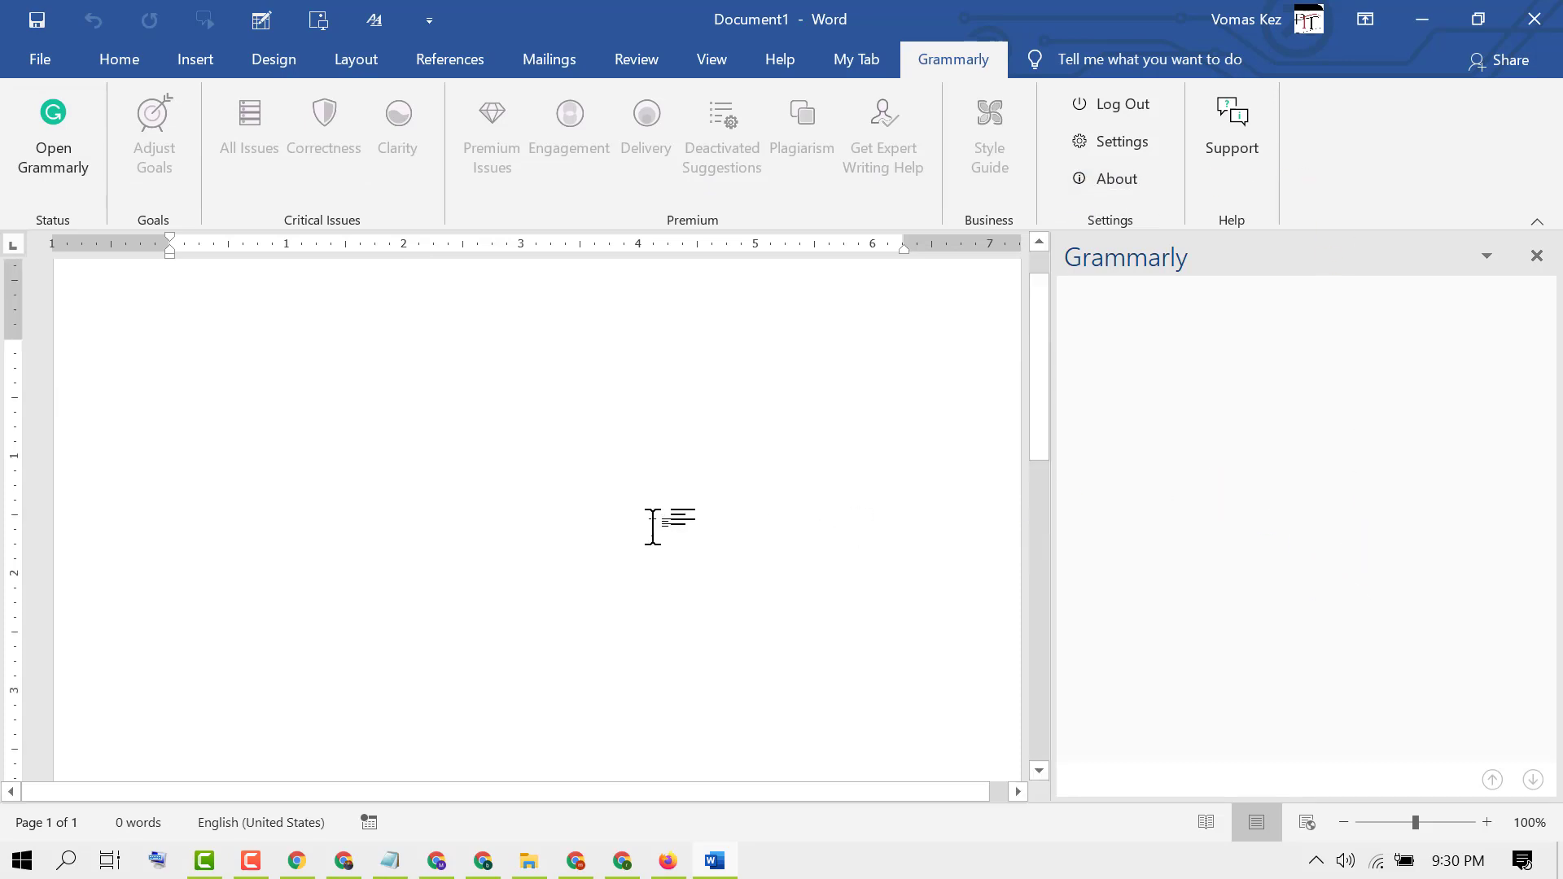
# Place the insertion point on the blank page beside the signed-in Grammarly panel
pyautogui.click(171, 408)
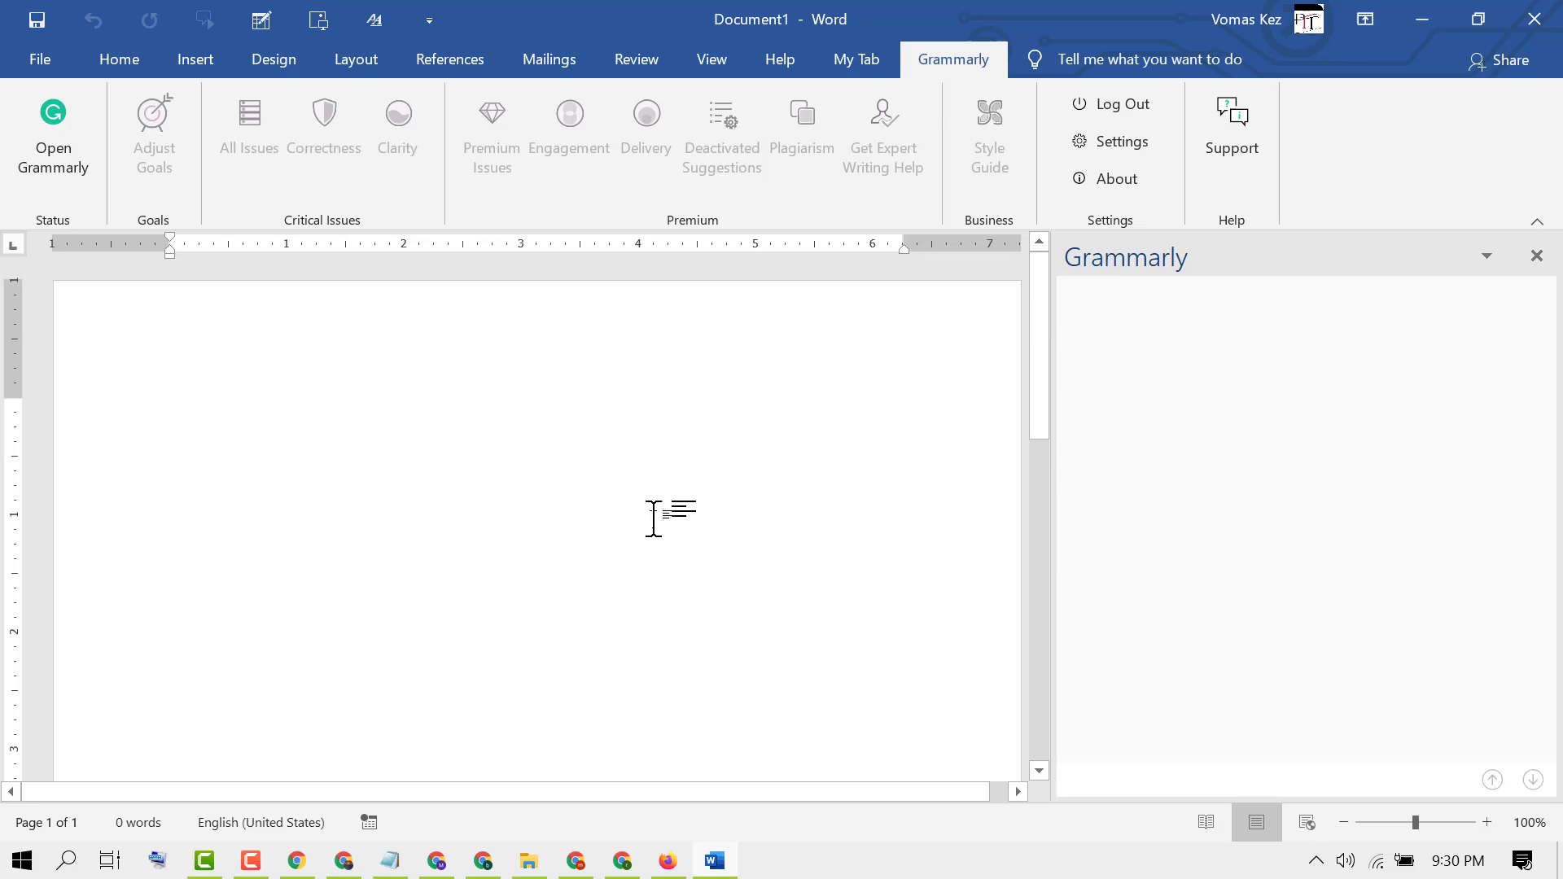
pyautogui.click(171, 407)
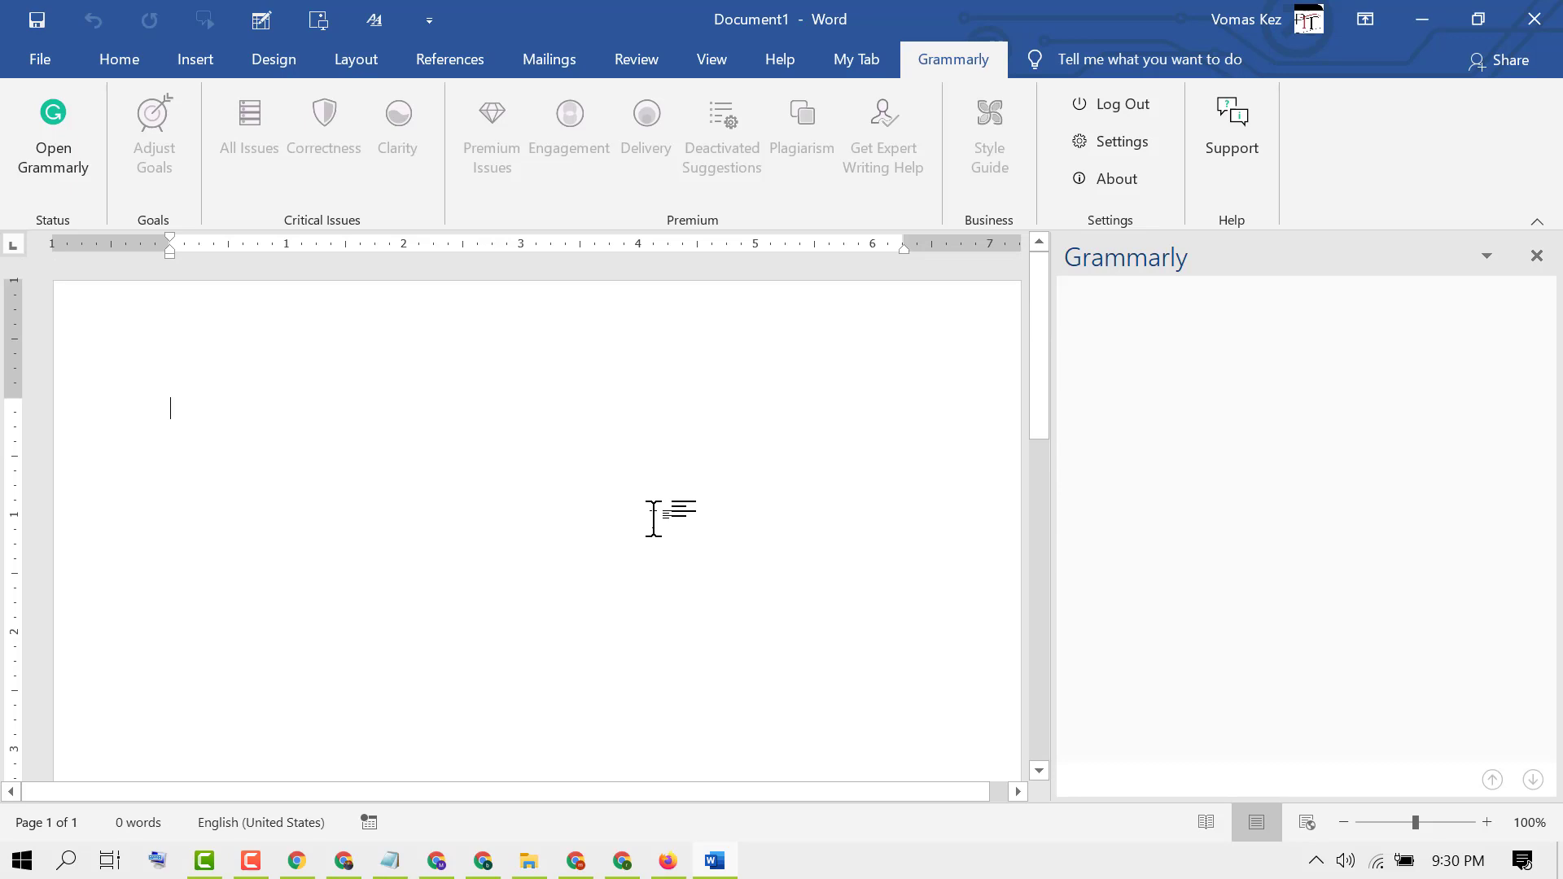